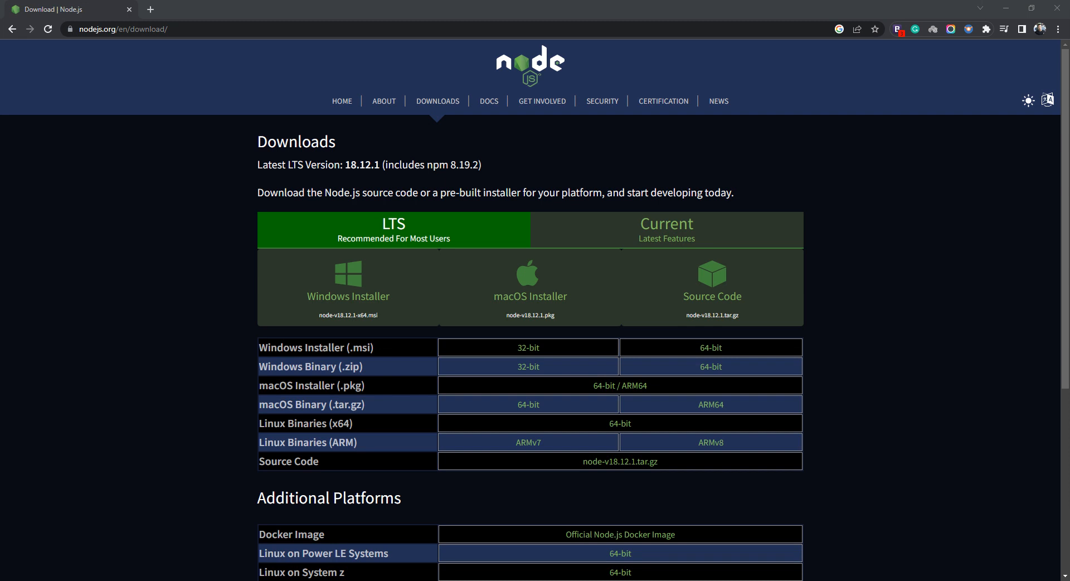
mouse_move(818, 287)
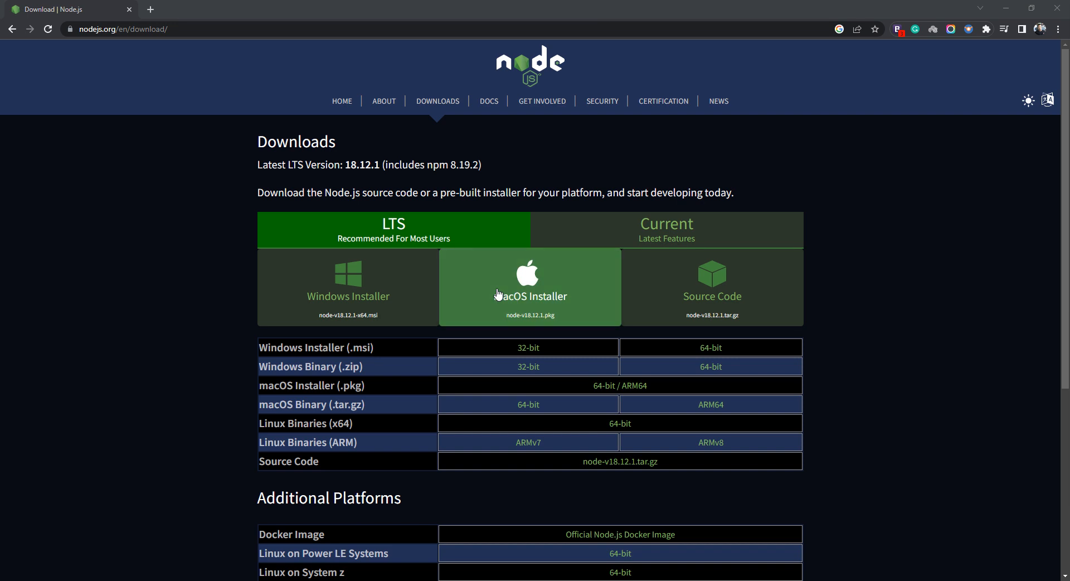
mouse_move(98, 389)
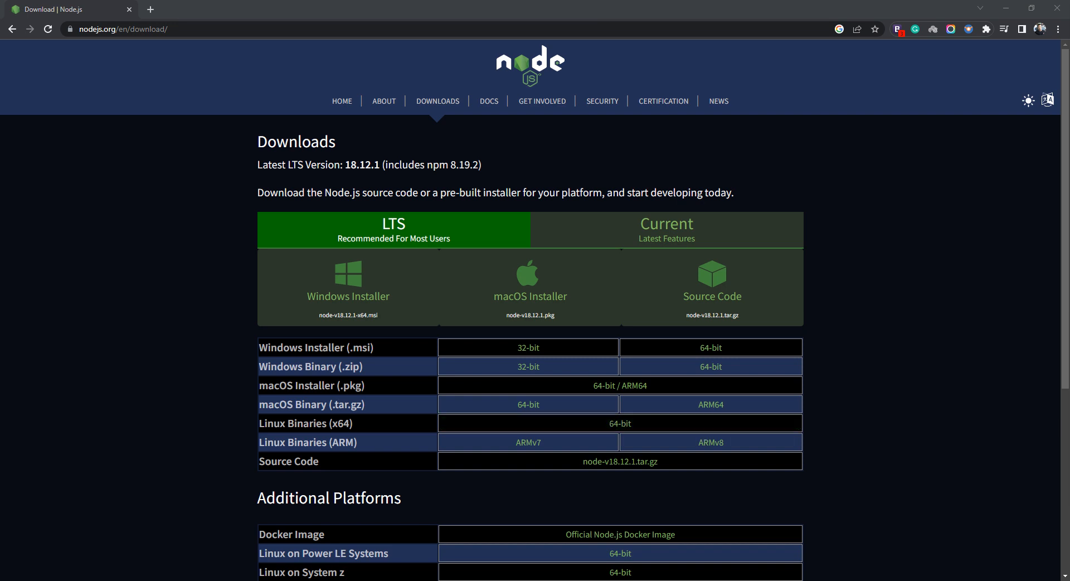
mouse_move(246, 354)
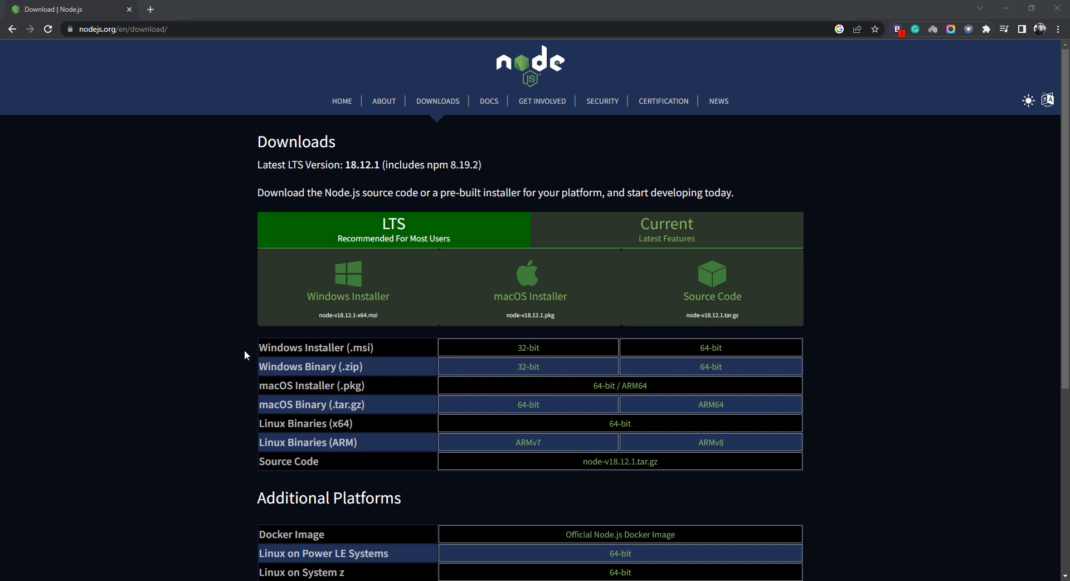
mouse_move(326, 343)
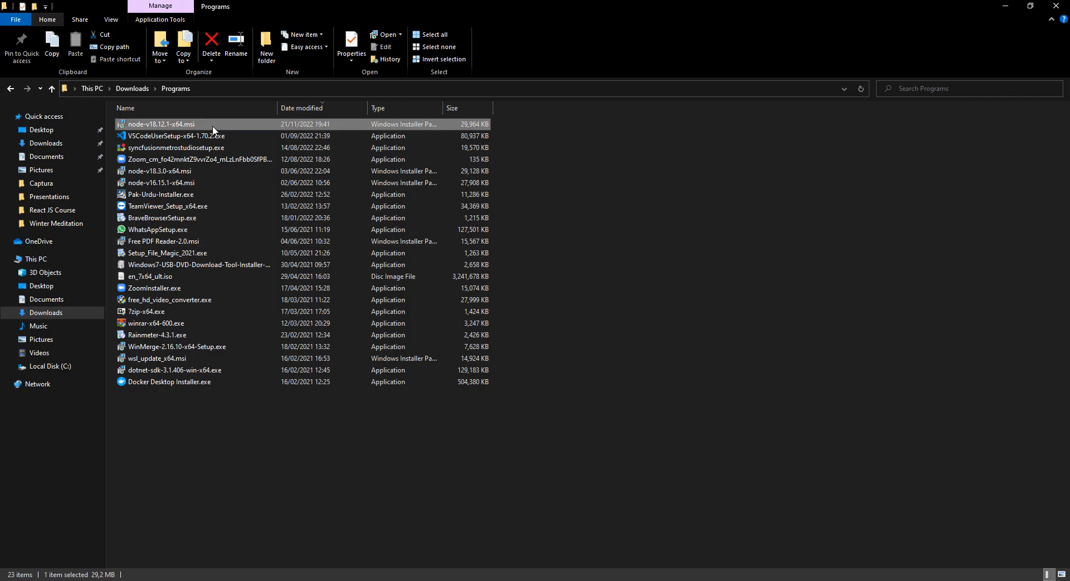
Step: Launch the node-v18.12.1-x64.msi installer and accept the licence up to the destination folder step
double_click(156, 124)
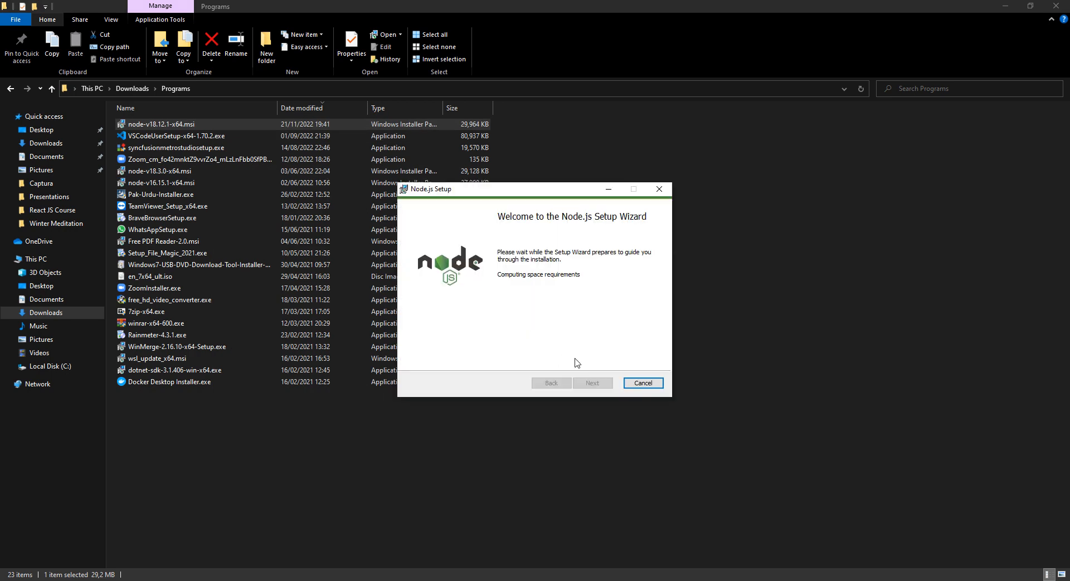
mouse_move(603, 362)
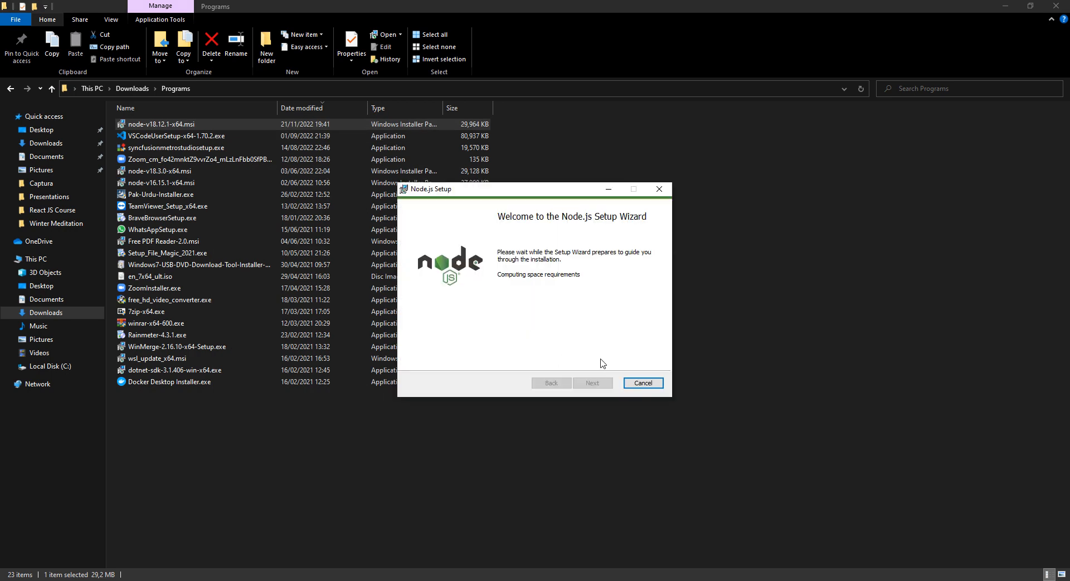
mouse_move(556, 304)
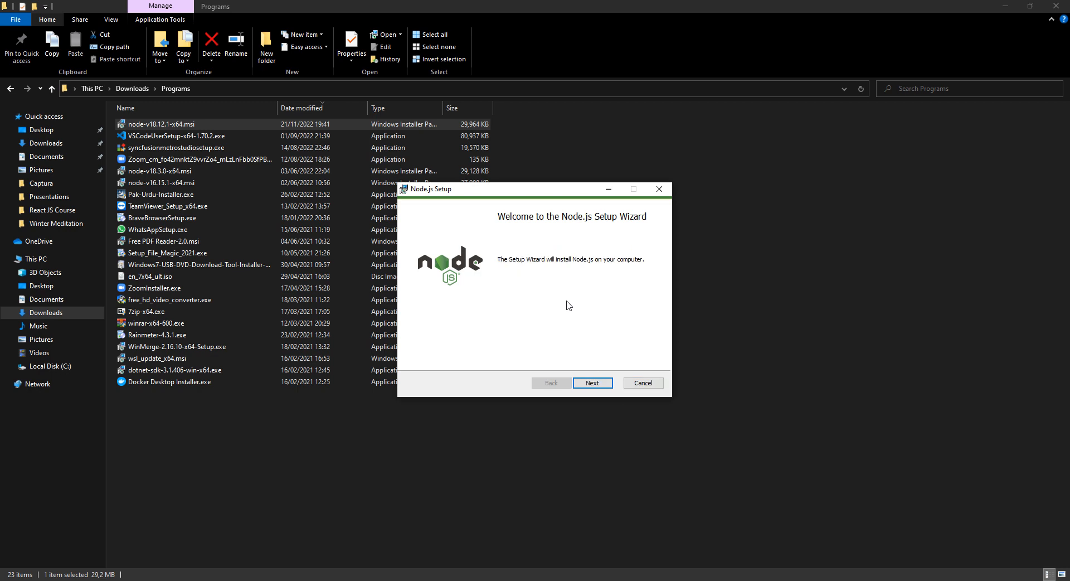
click(593, 382)
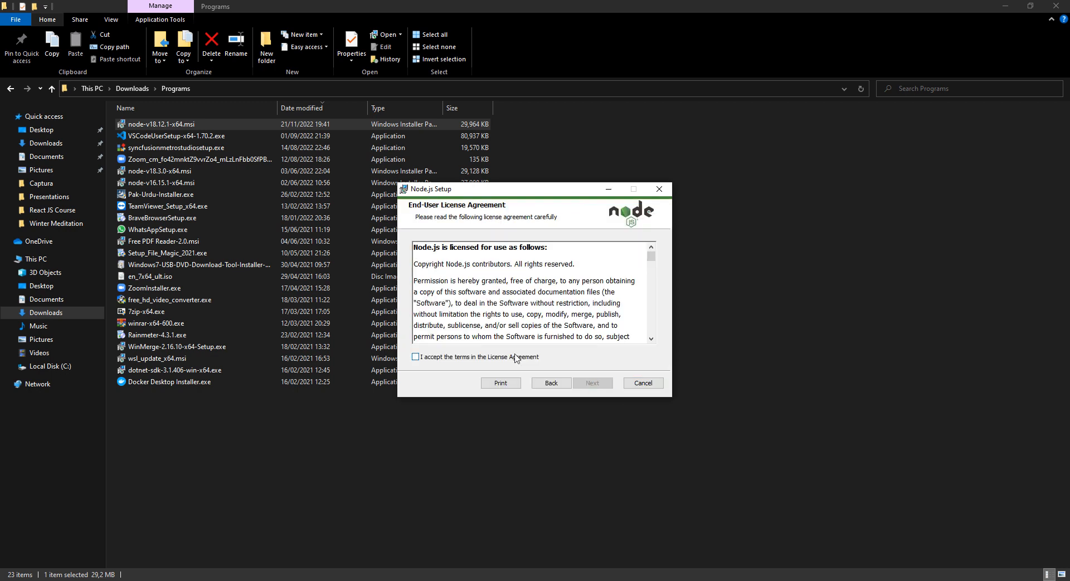
click(415, 356)
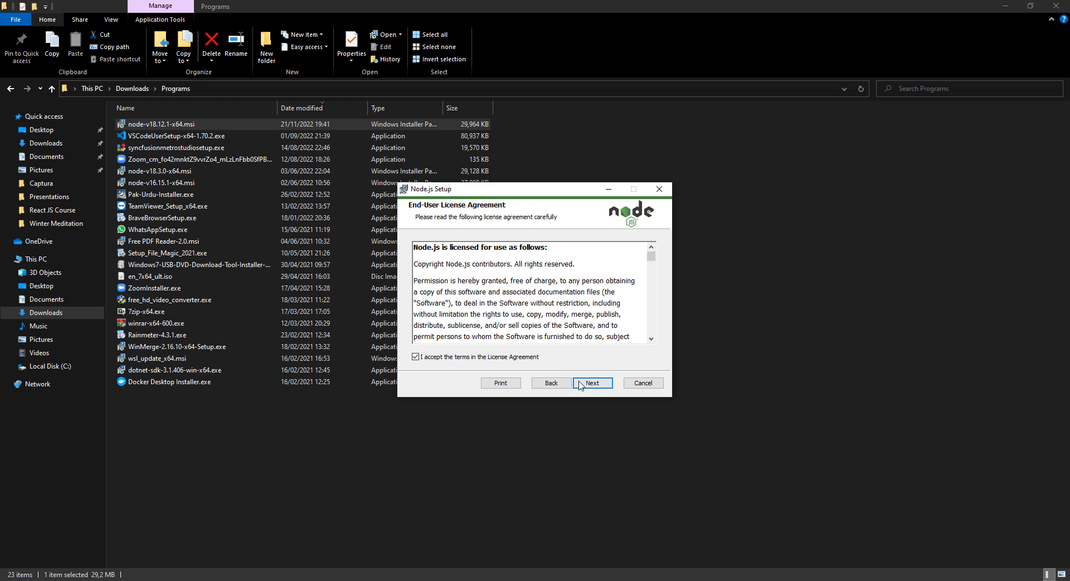
click(593, 383)
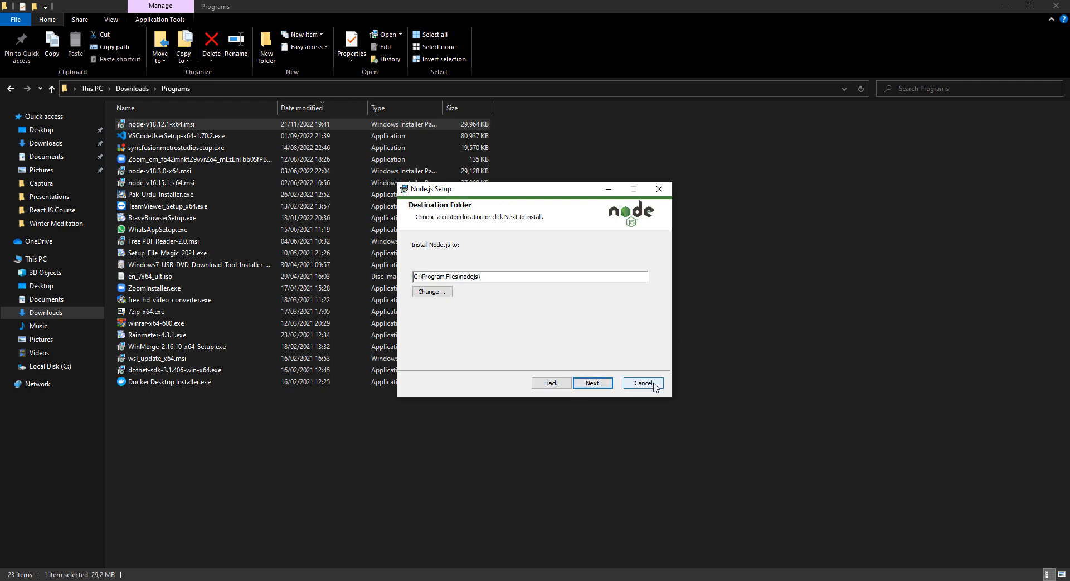
Step: Cancel the Node.js installation and exit the interrupted setup wizard
click(643, 382)
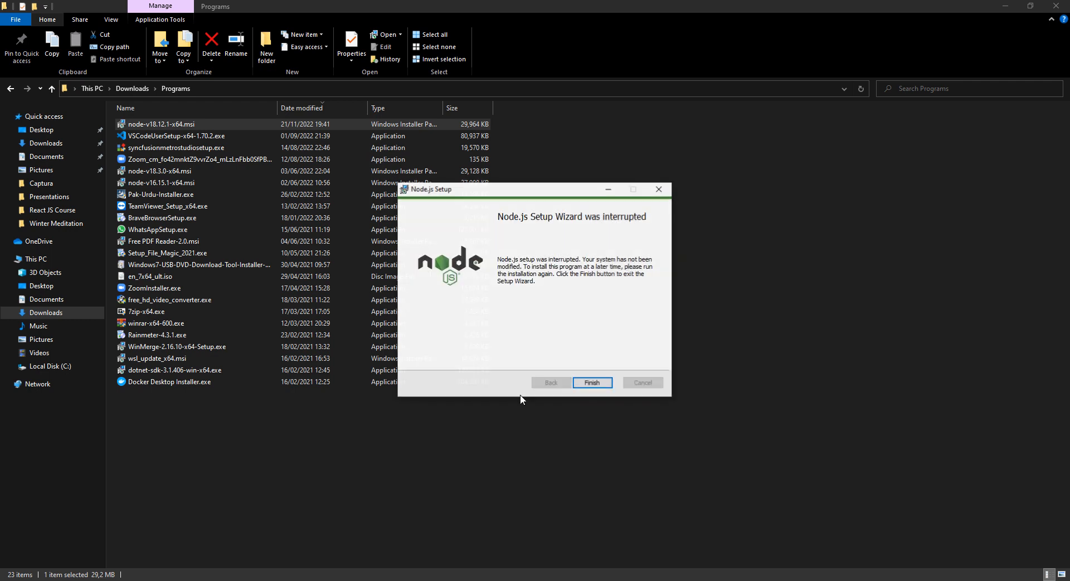
click(592, 382)
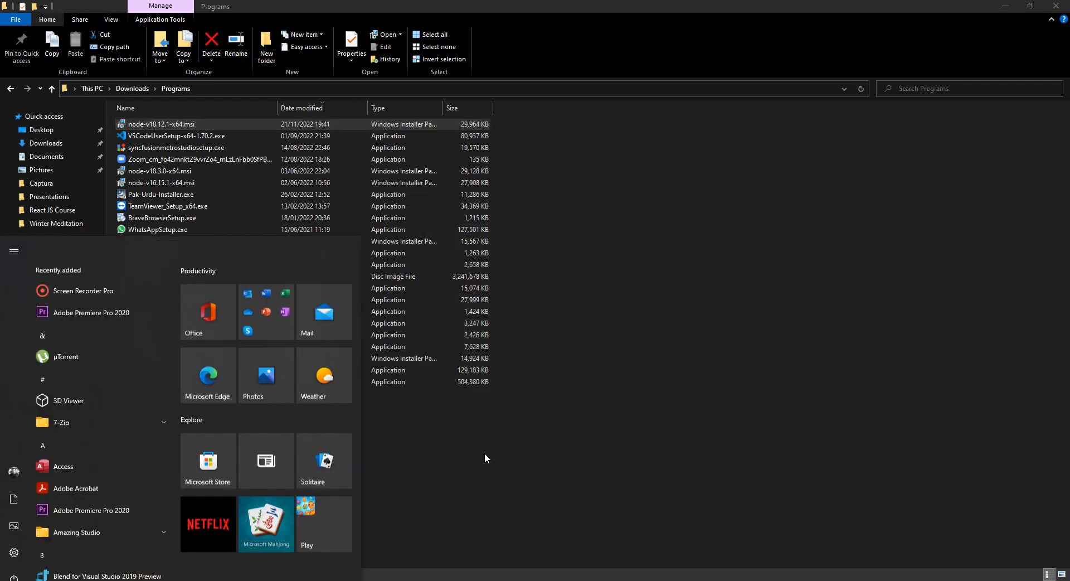
Step: Search Start for 'node' and launch the Node.js console app showing v18.3.0
text(node)
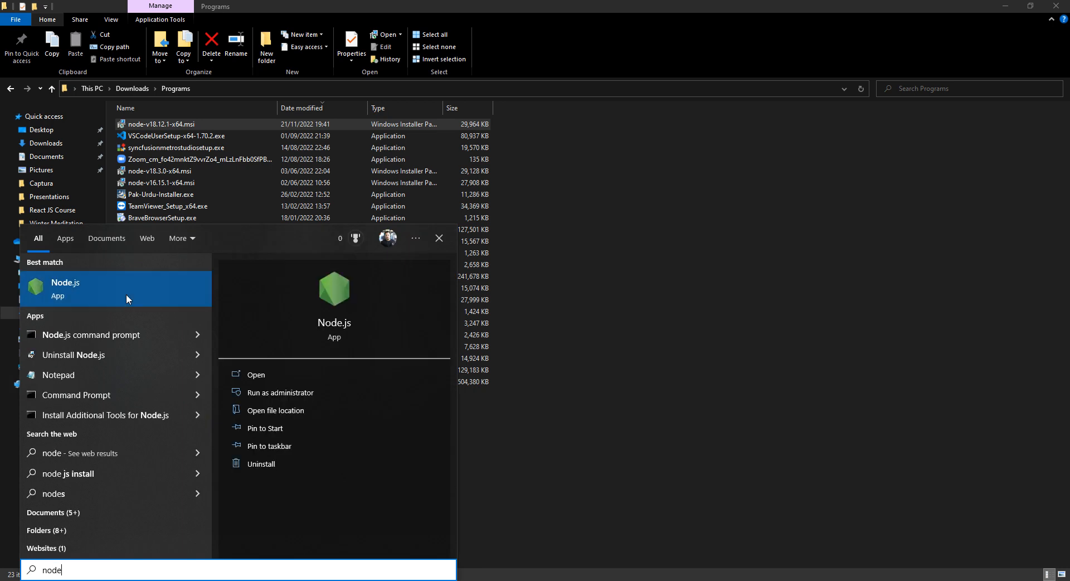
click(66, 288)
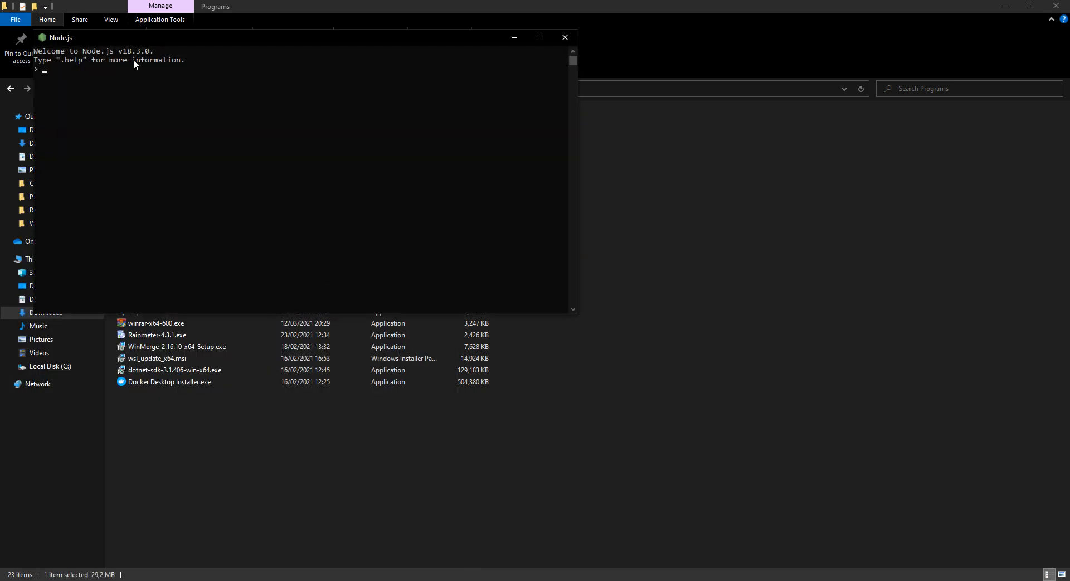
mouse_move(127, 61)
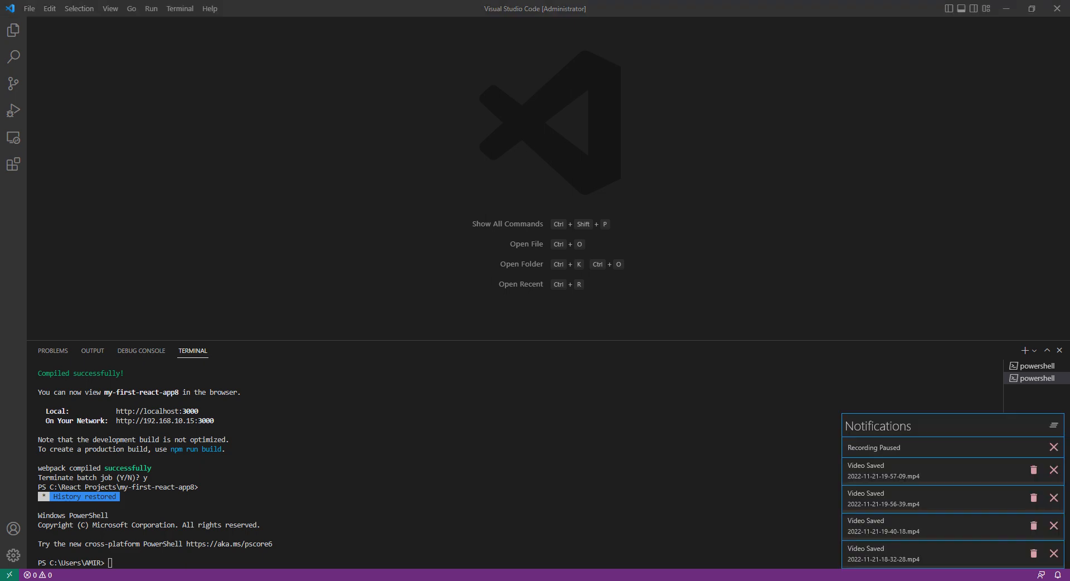
Step: Start a new terminal and change directory to 'C:\React Projects'
click(178, 8)
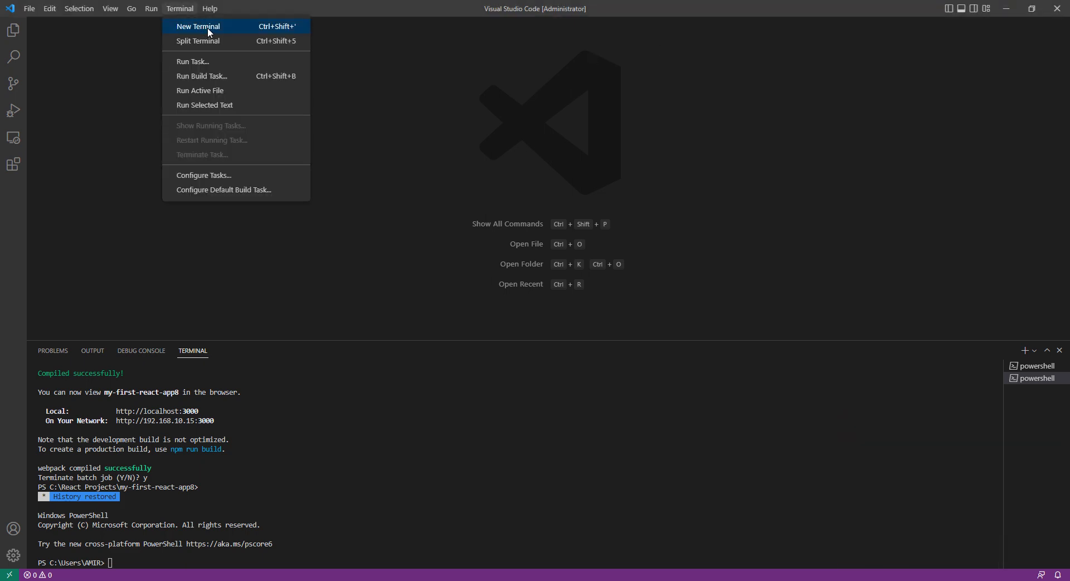
click(199, 26)
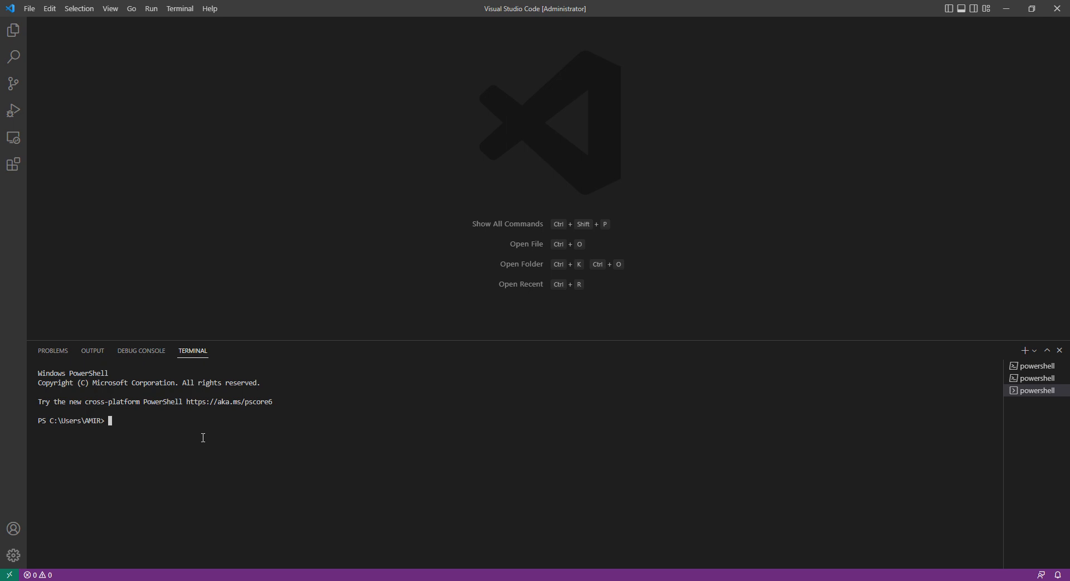
text(cd 'C:\React Projects')
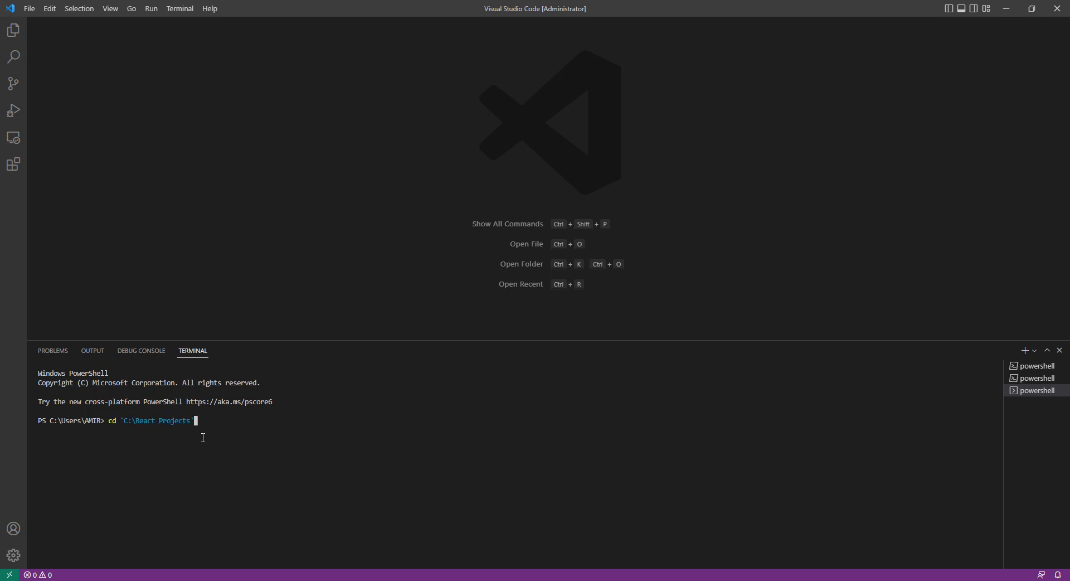
key(Enter)
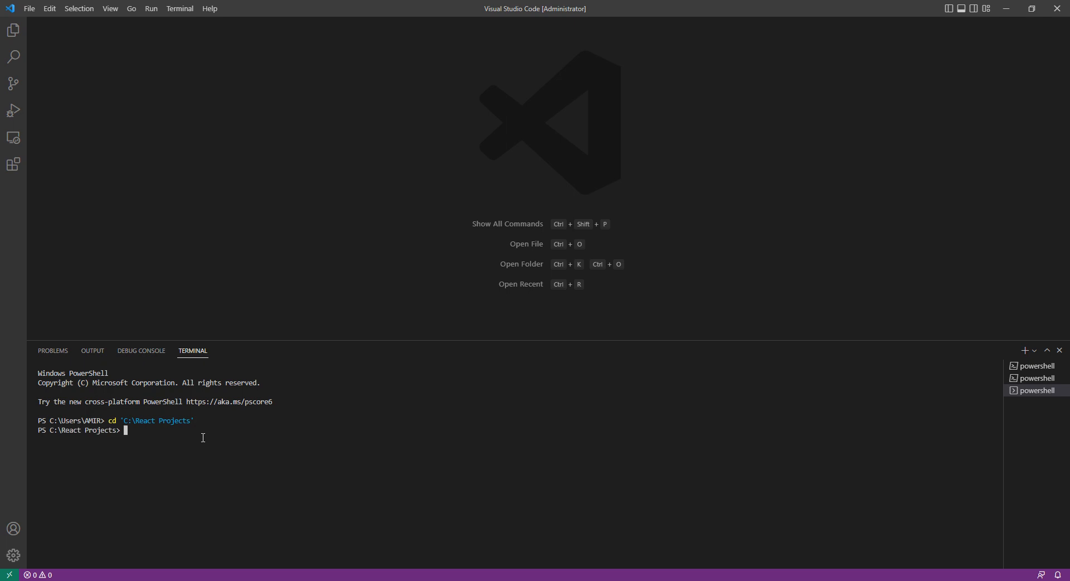
mouse_move(124, 562)
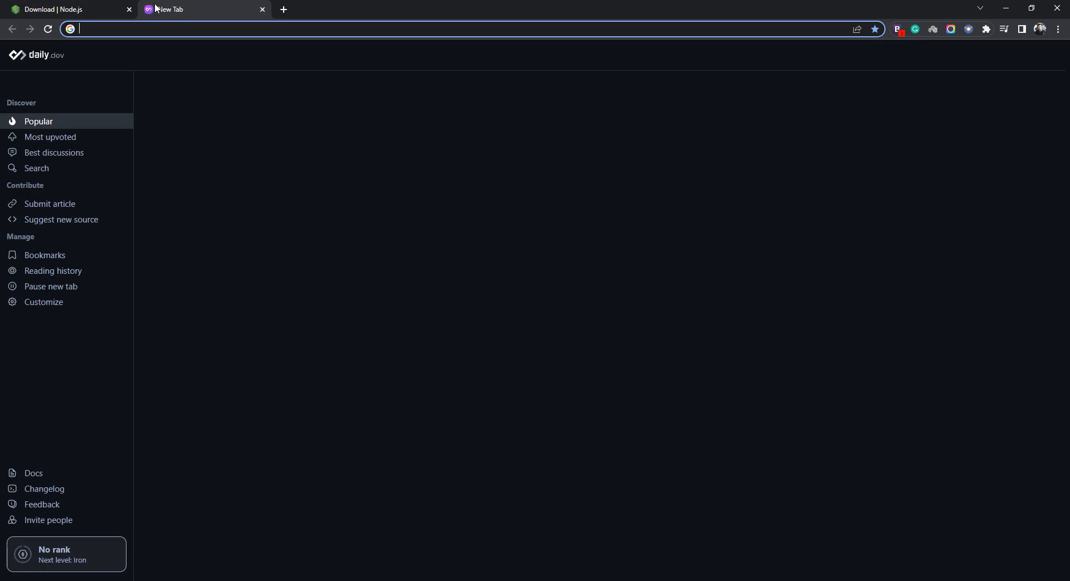
Step: Search 'create react app', open the Create a New React App docs and highlight 'npx create-react-app my-app'
text(create react app)
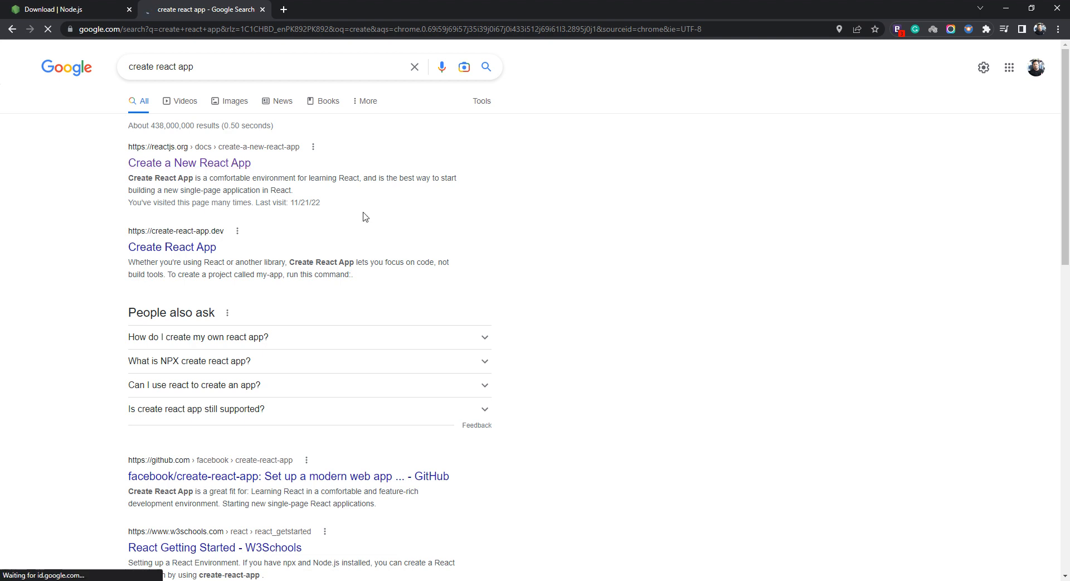
click(190, 162)
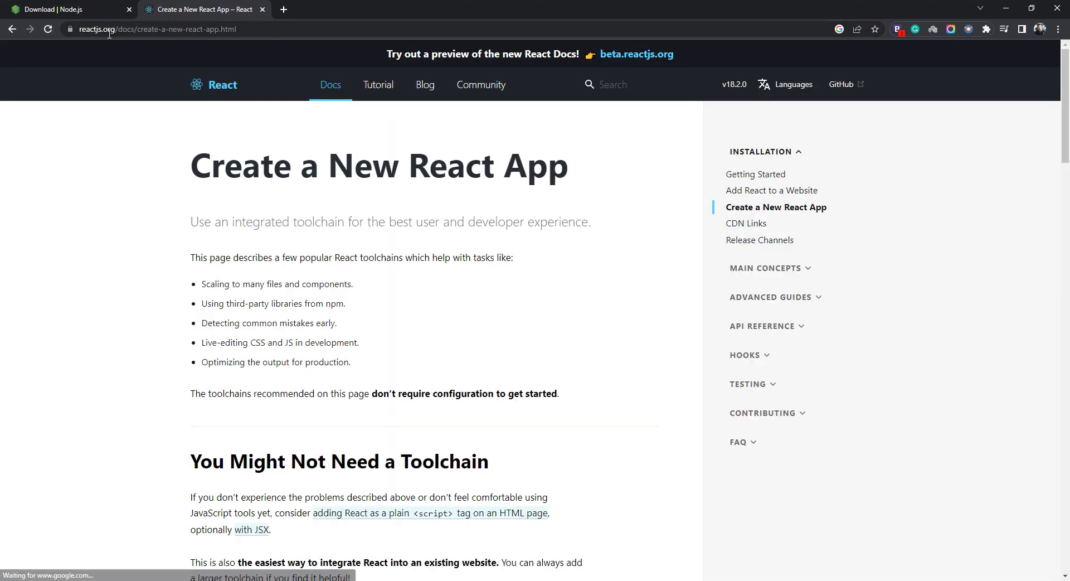
scroll(down, 3)
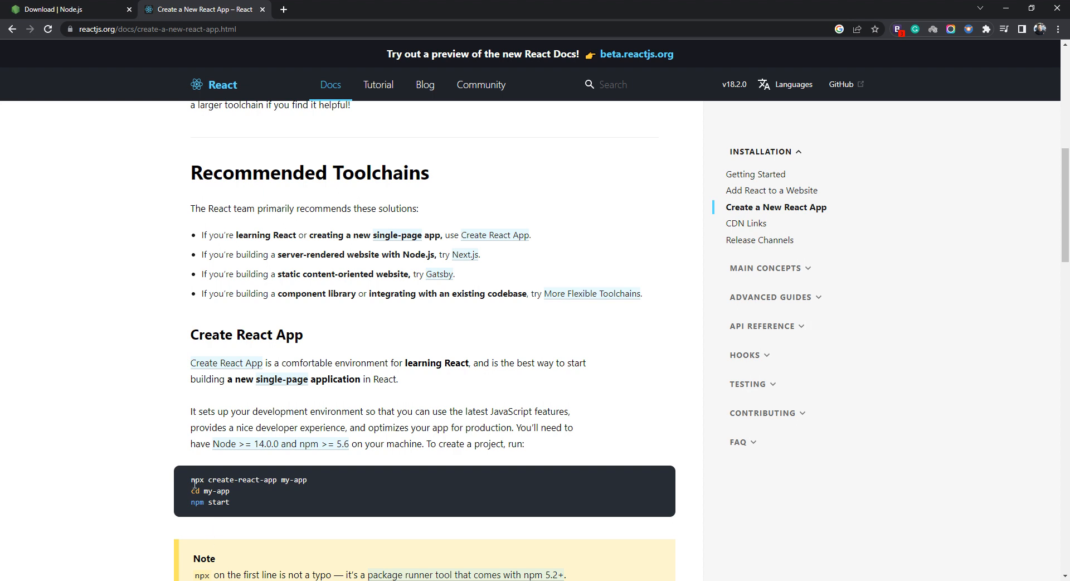
drag(191, 479, 232, 480)
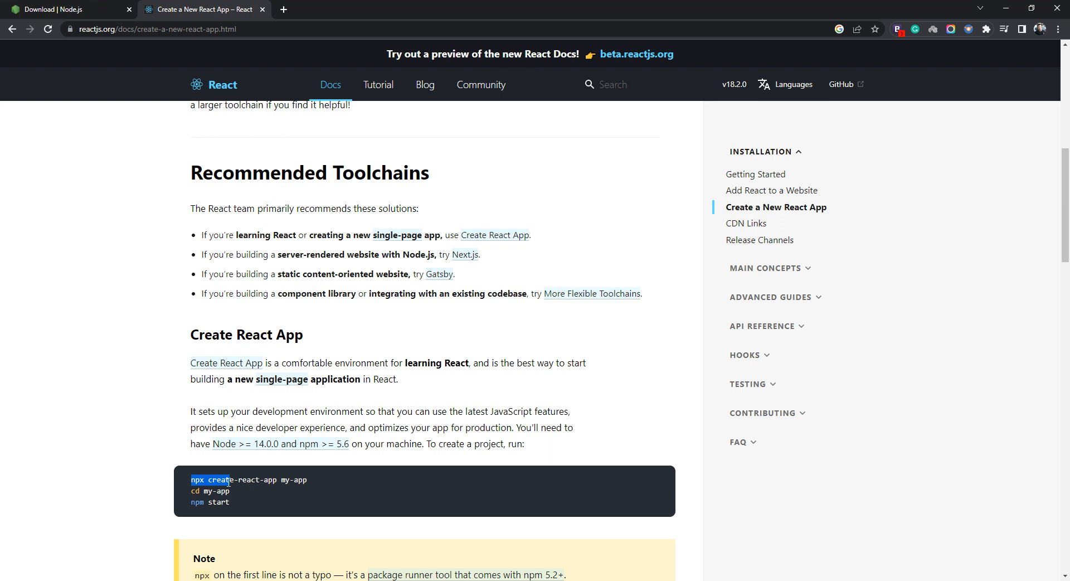
drag(191, 479, 289, 479)
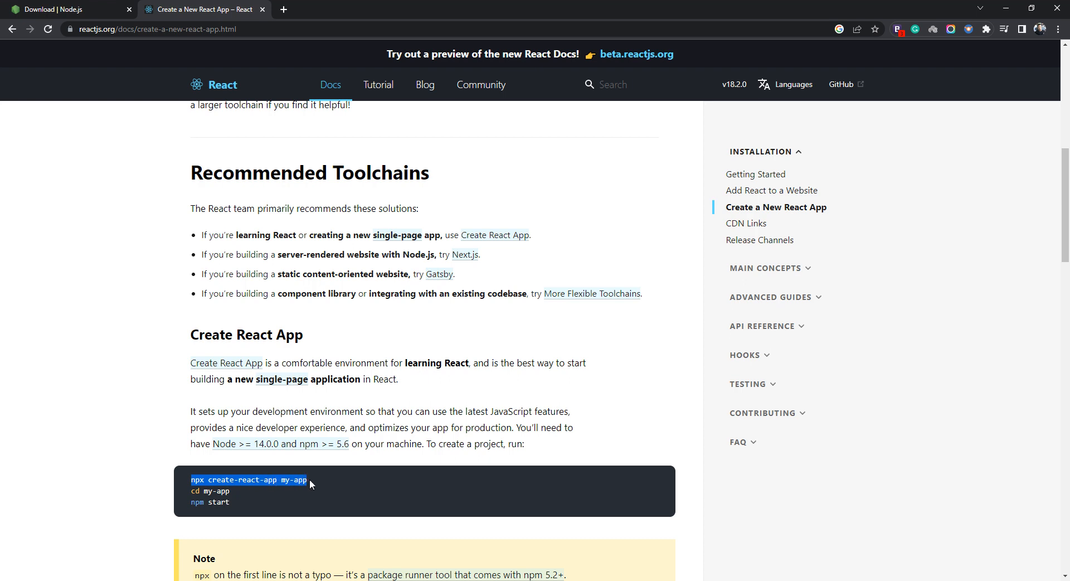
mouse_move(214, 456)
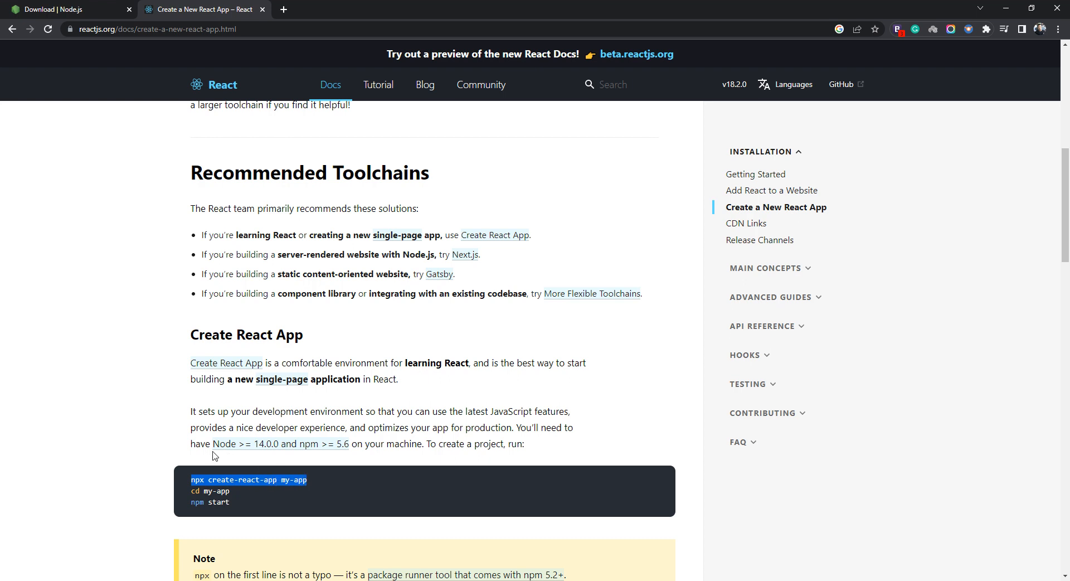
mouse_move(228, 452)
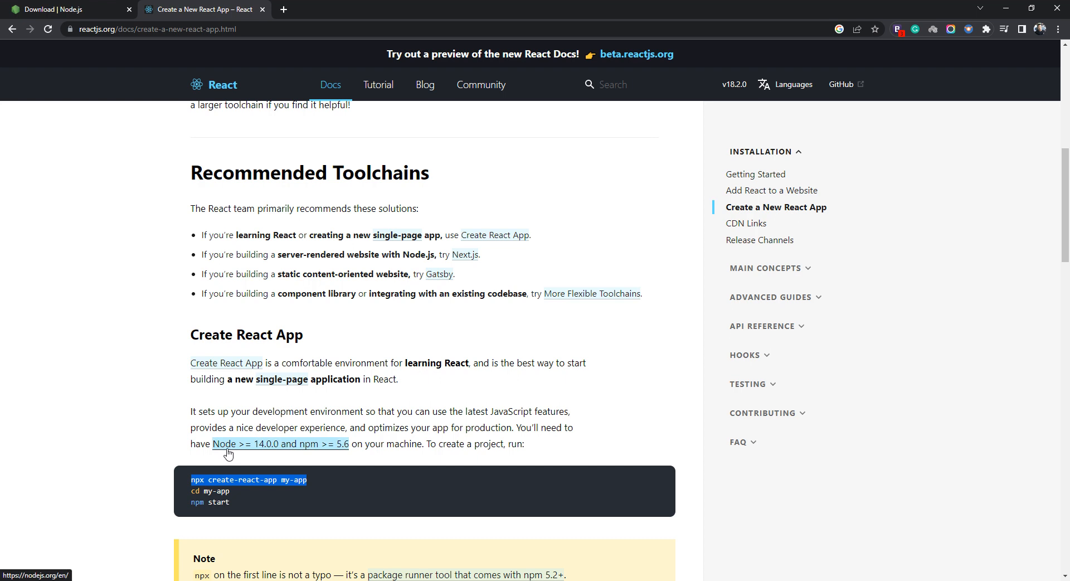
mouse_move(277, 457)
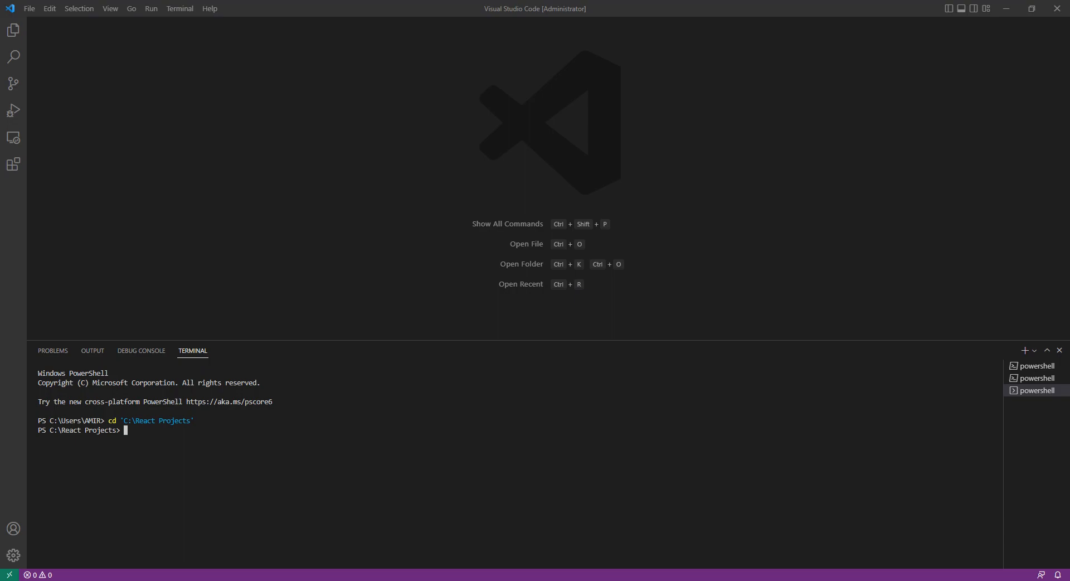
mouse_move(409, 484)
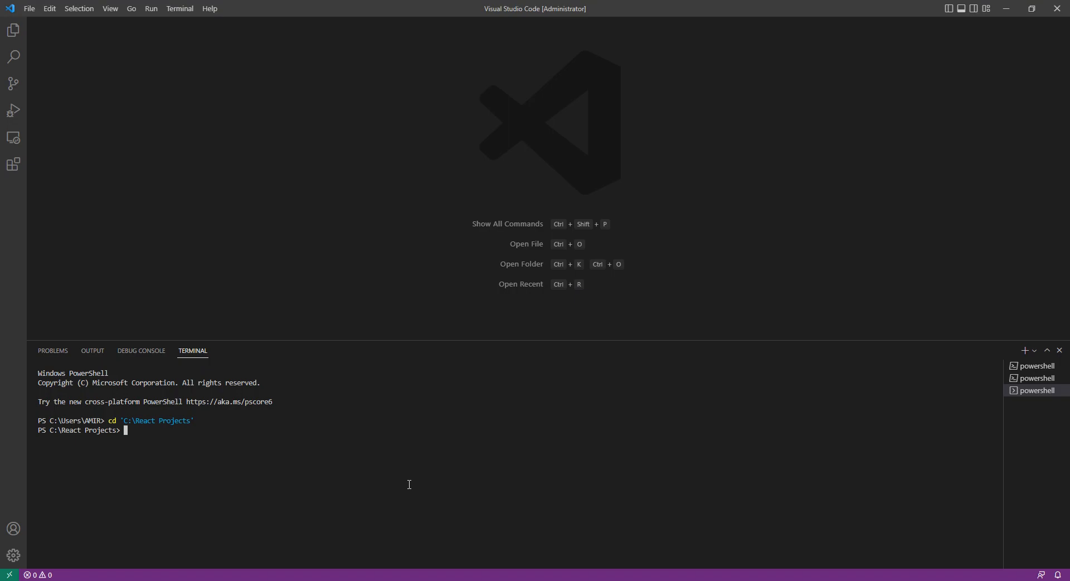
Step: Enter 'npx create-react-app my-first-react-app' in the terminal to generate the project
text(npx create-react-app my)
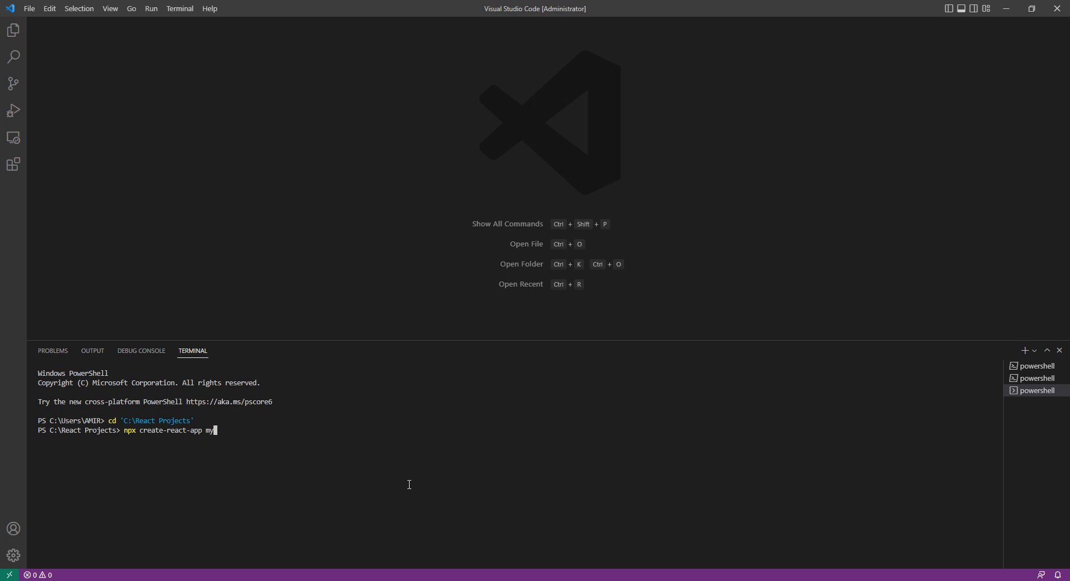
text(-first-rea)
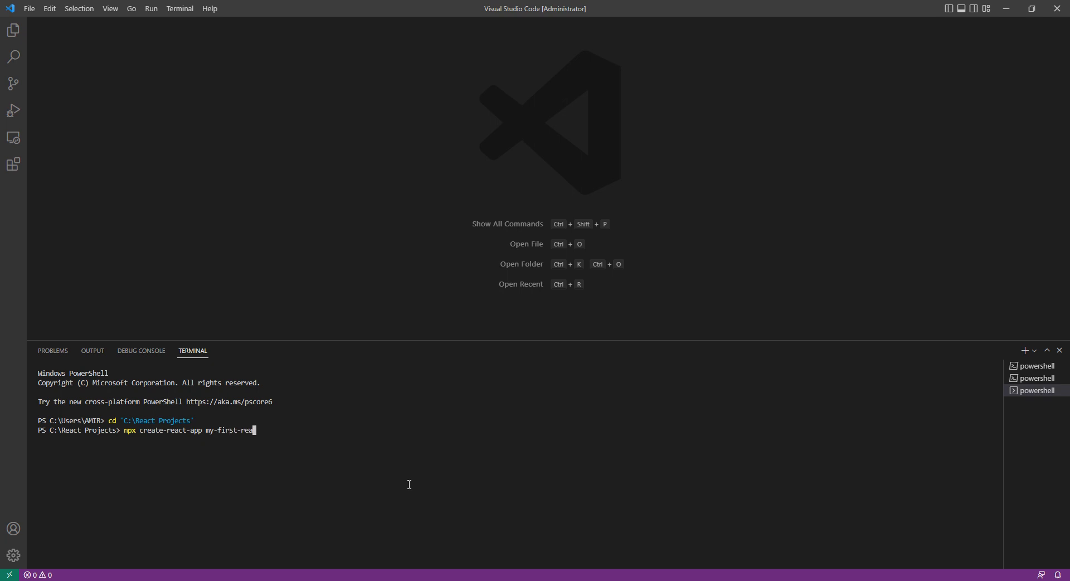
text(ct-app)
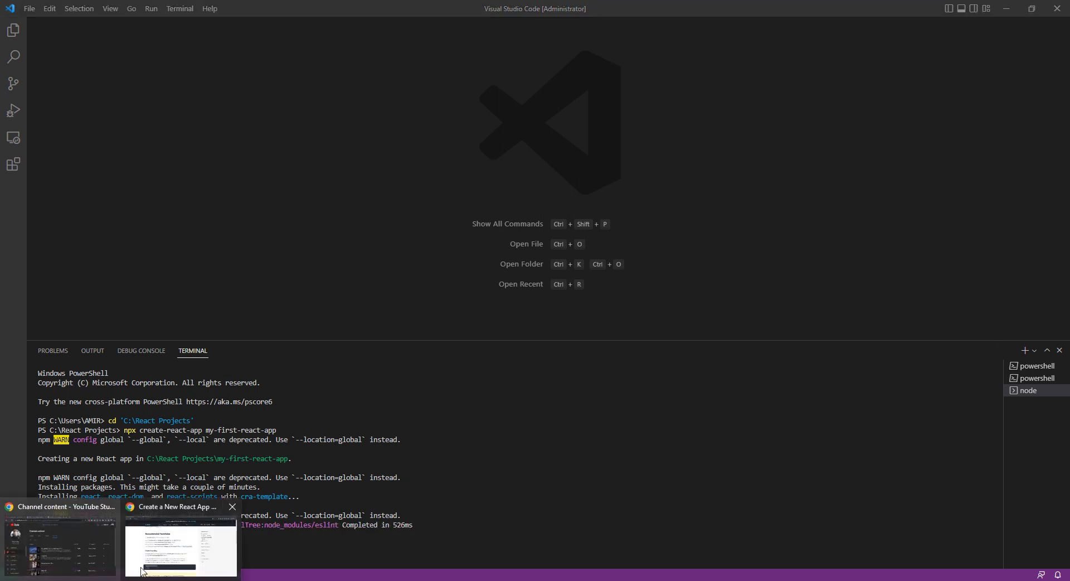
click(181, 549)
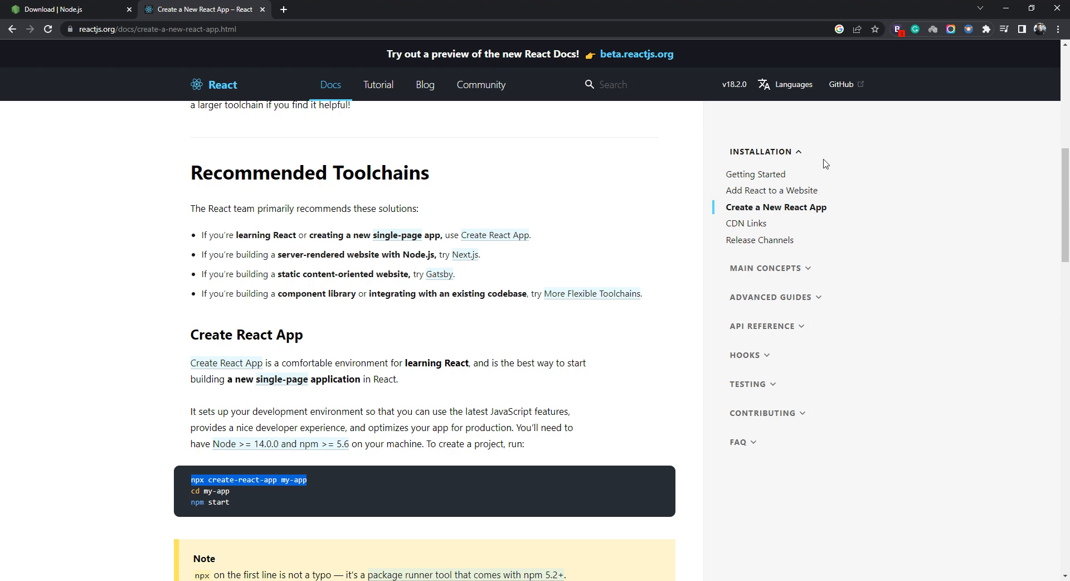
mouse_move(832, 226)
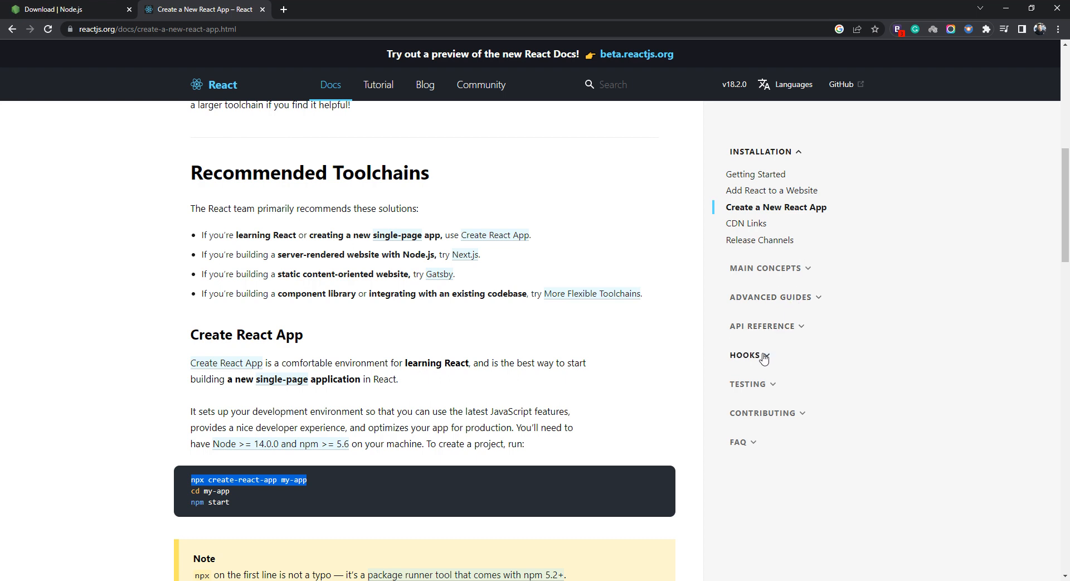
mouse_move(827, 403)
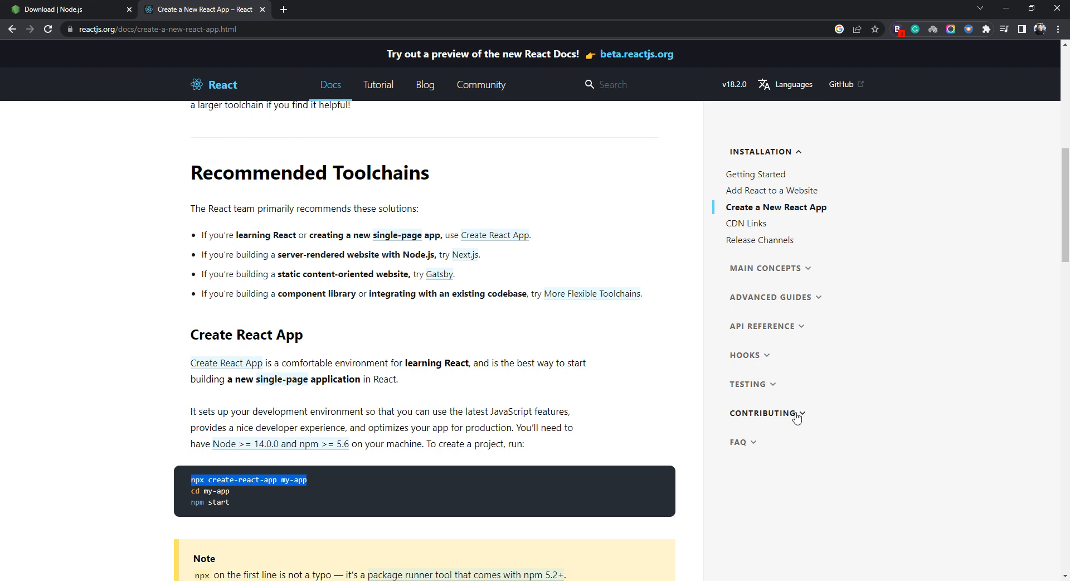
mouse_move(790, 415)
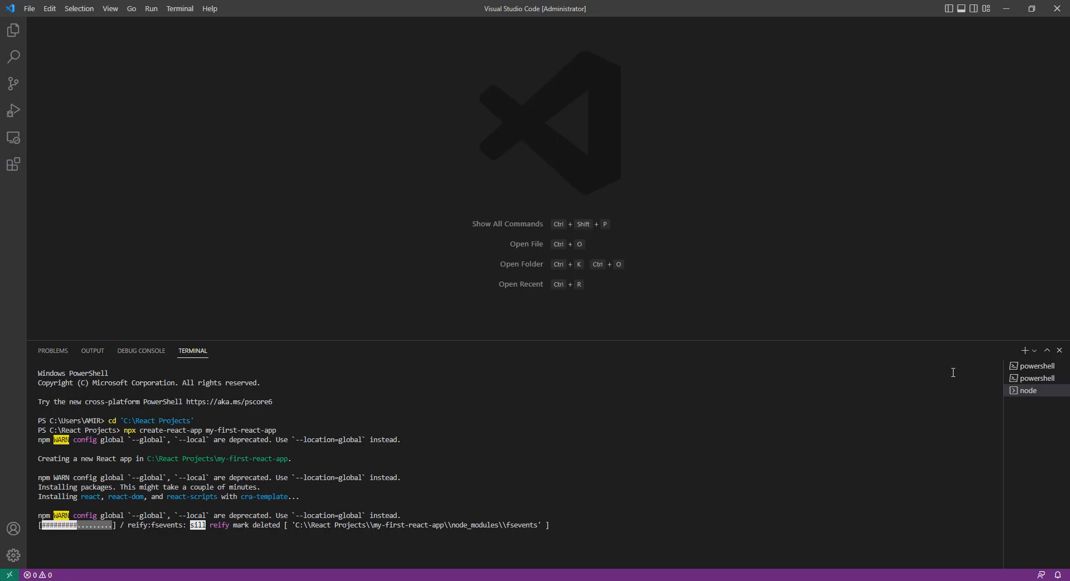
mouse_move(599, 516)
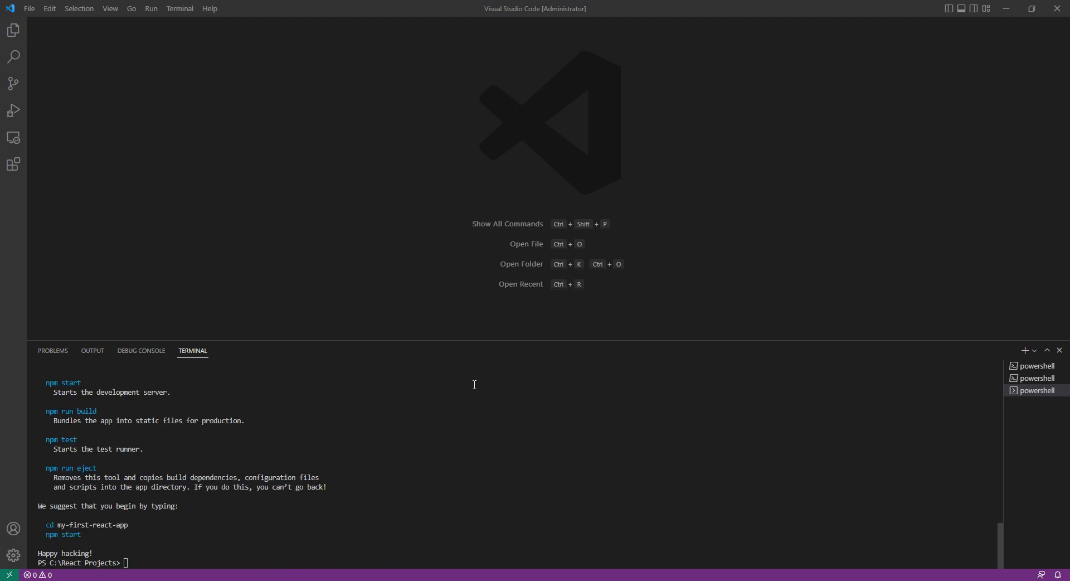
mouse_move(294, 468)
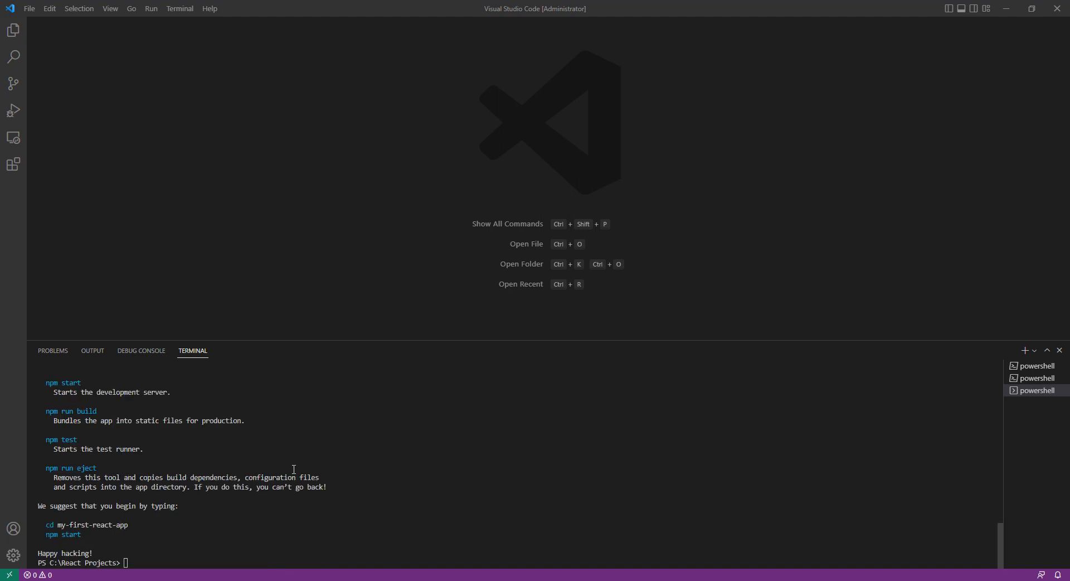
mouse_move(136, 522)
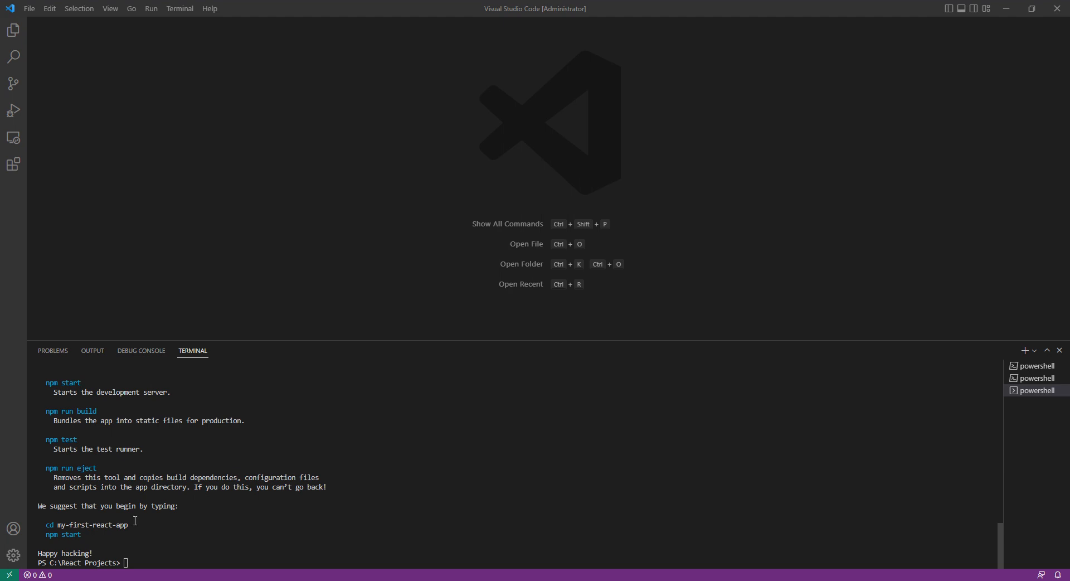
Step: Change the terminal directory into the my-first-react-app folder
double_click(83, 524)
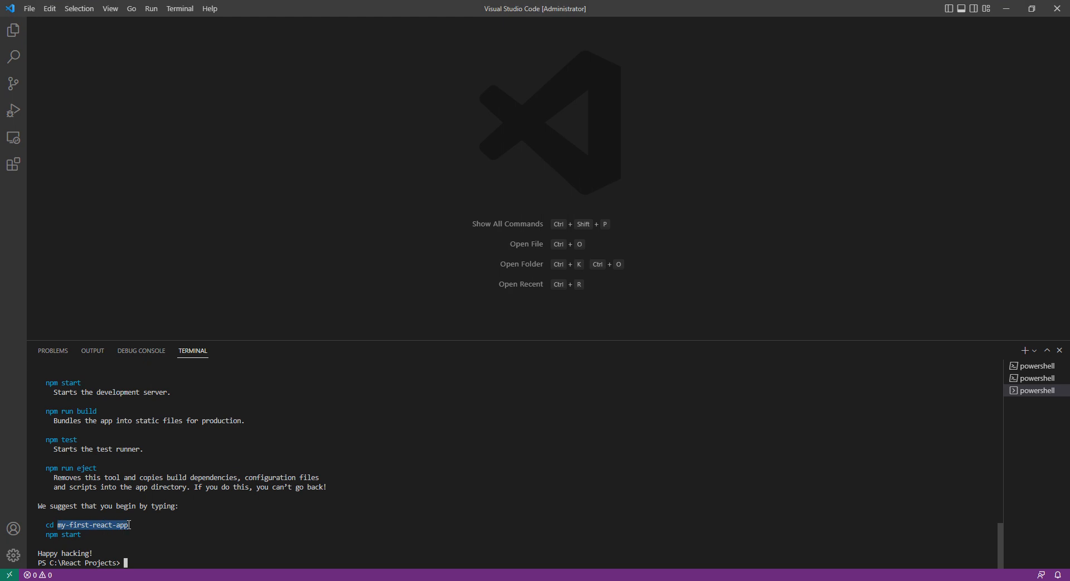
click(117, 559)
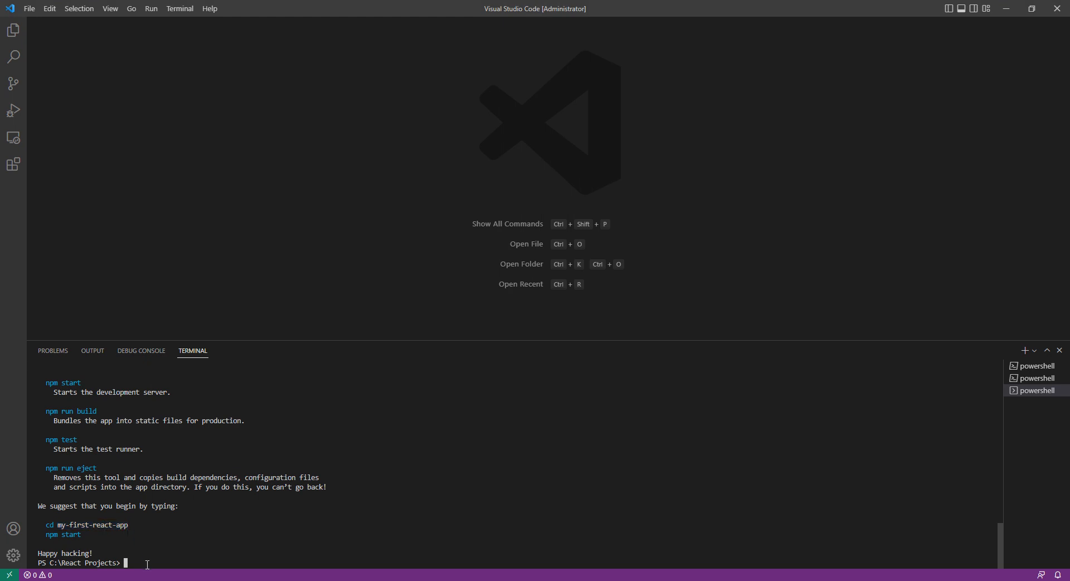
text(cd '.\my-first-react-app\)
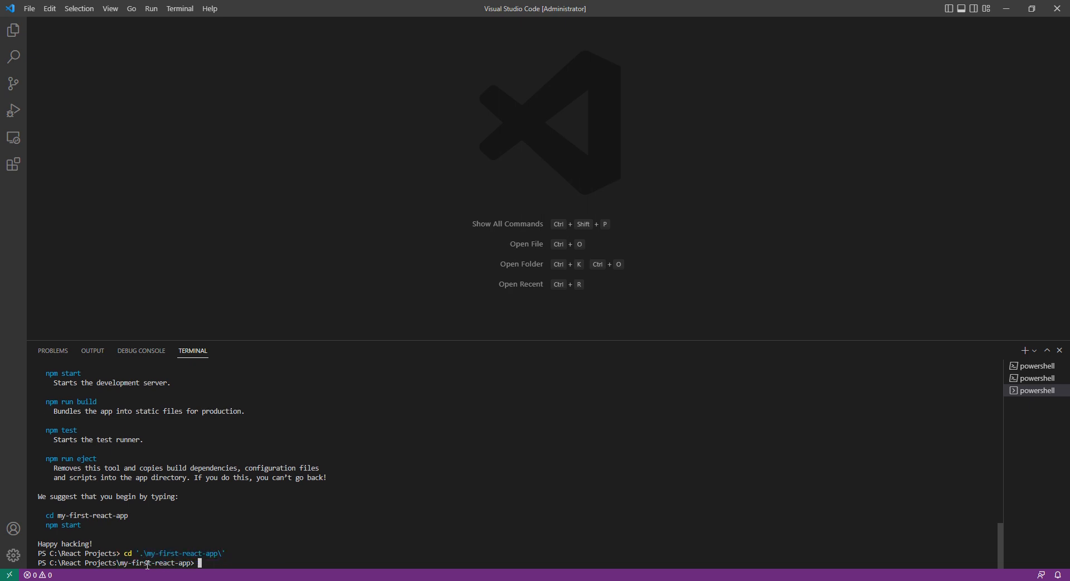
Step: Run 'npm start' to launch the development server
text(npm)
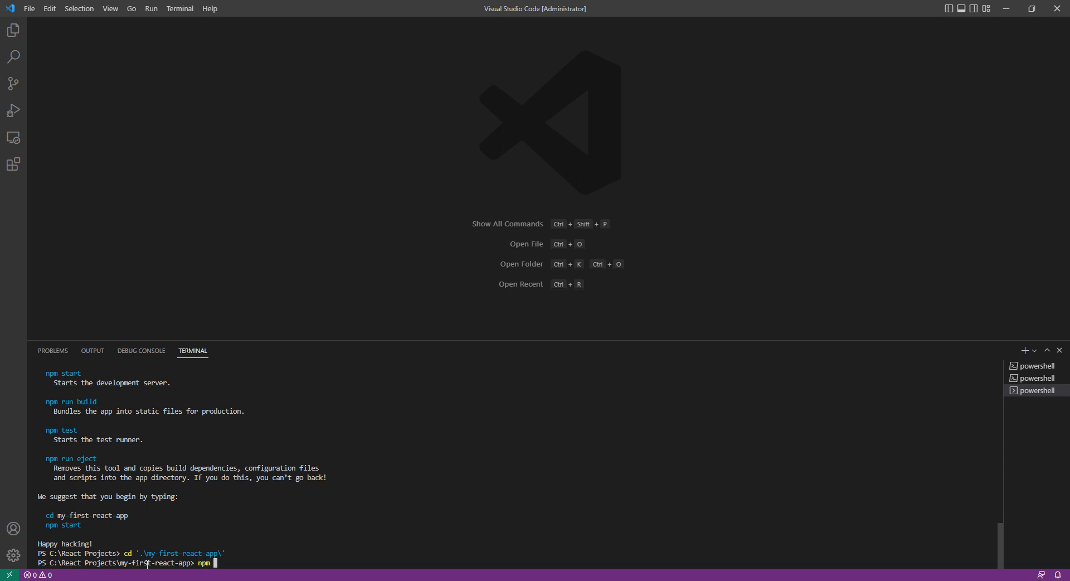
text(start)
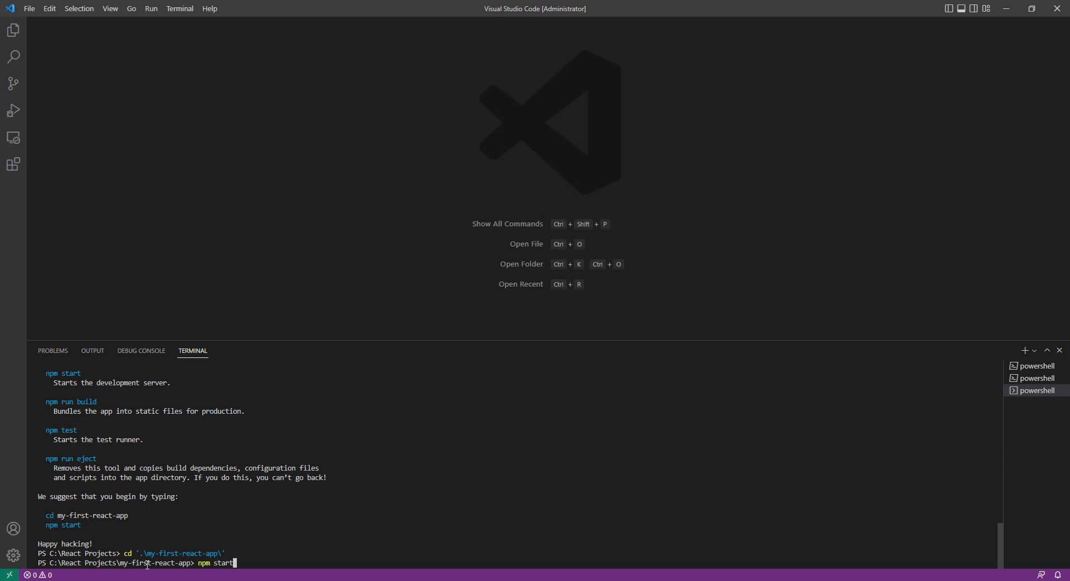
key(Enter)
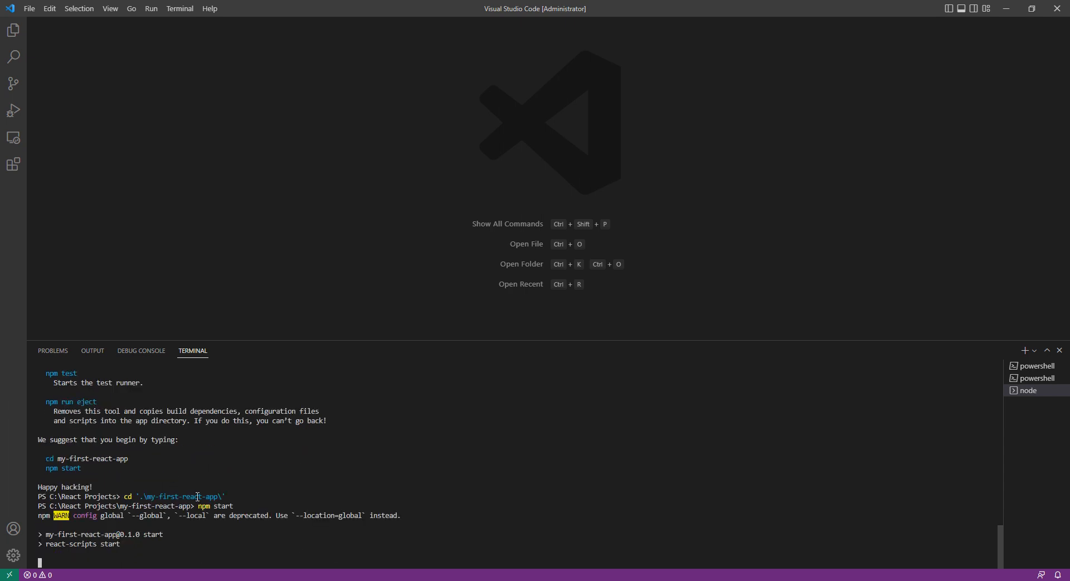
mouse_move(29, 16)
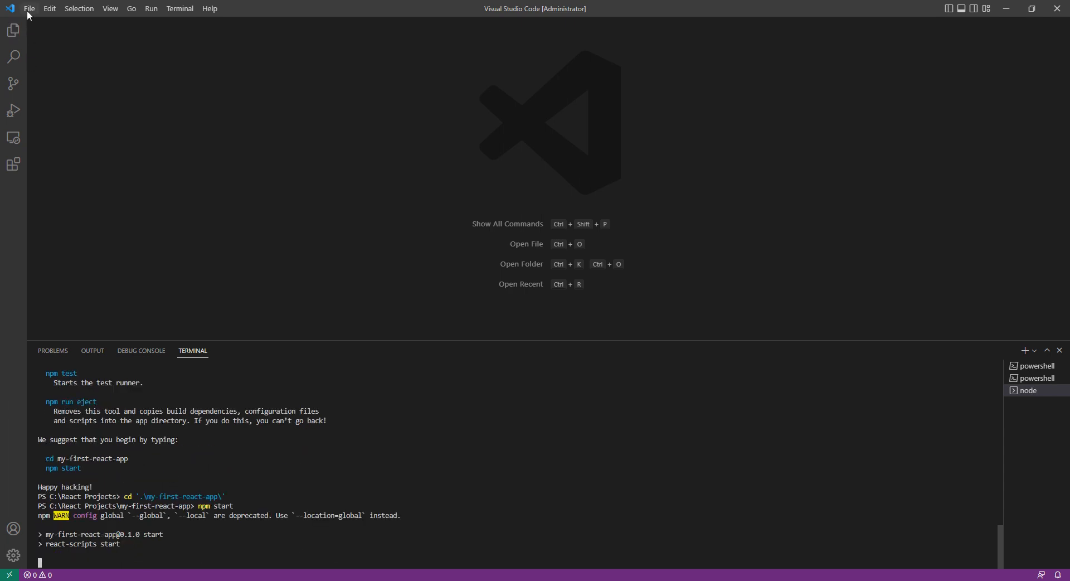
click(31, 8)
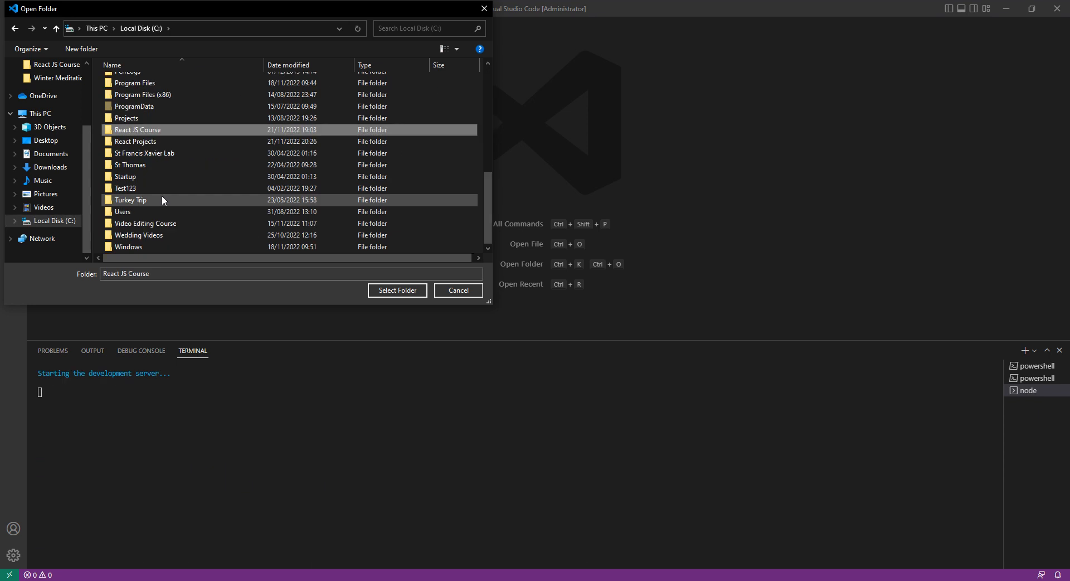
double_click(134, 141)
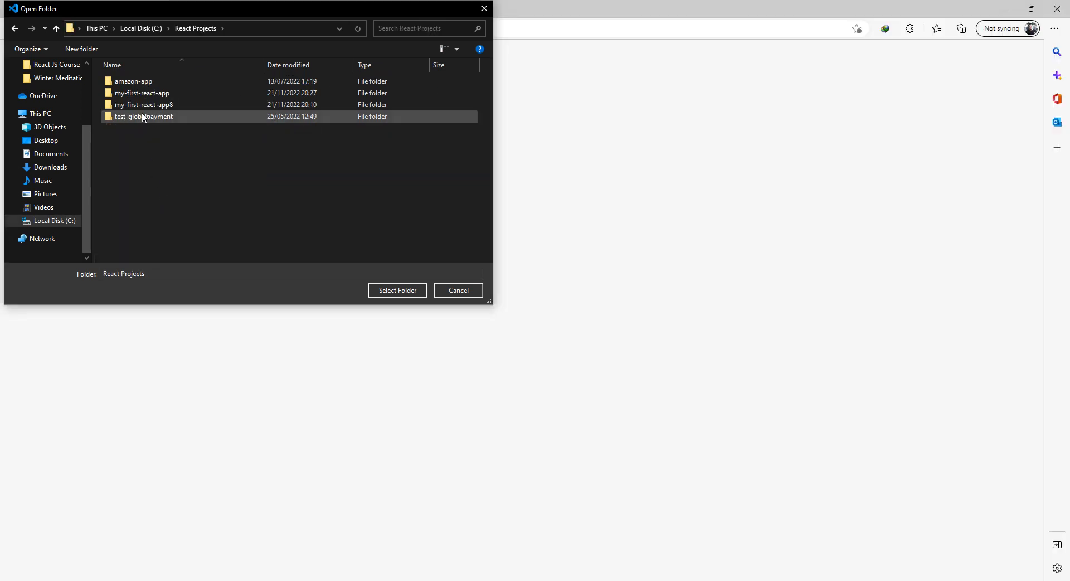
click(143, 93)
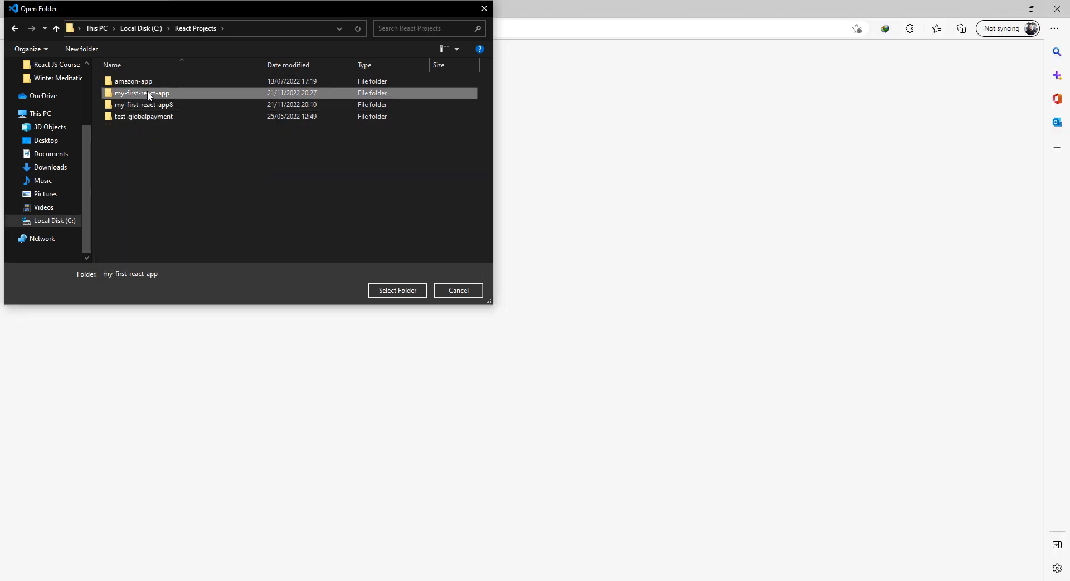
click(397, 290)
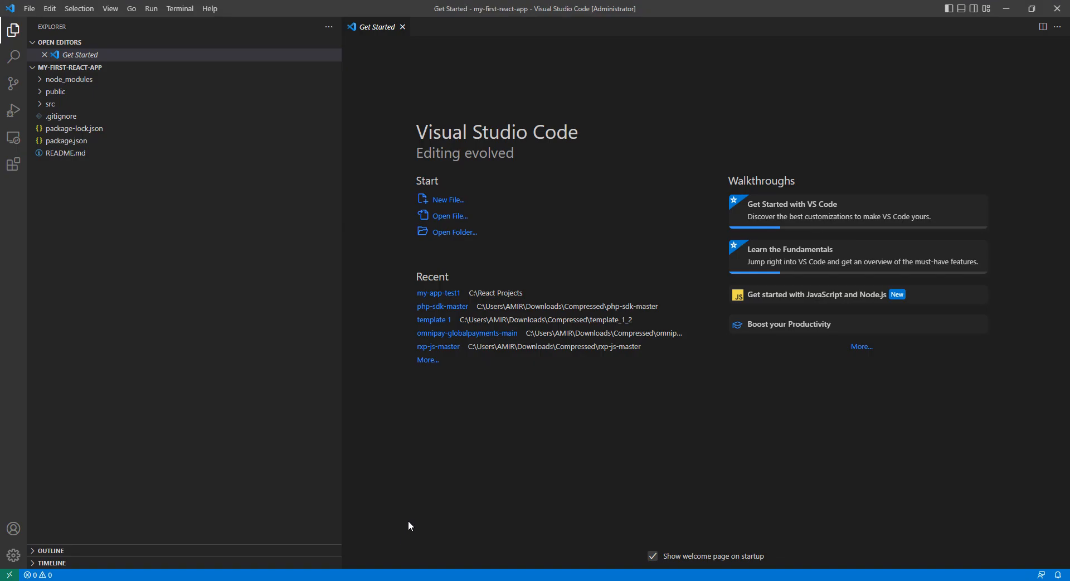
mouse_move(225, 147)
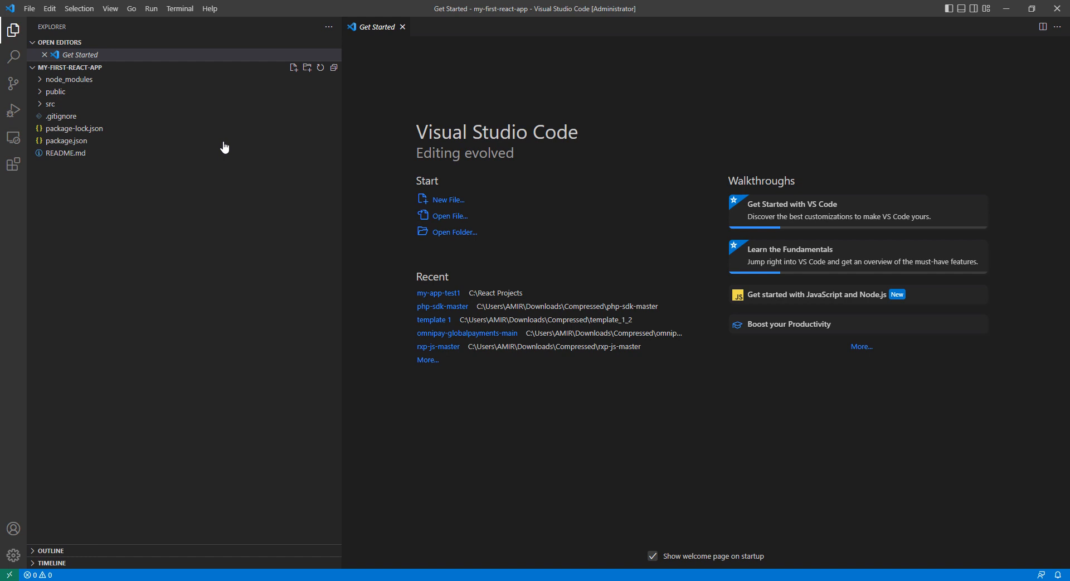
mouse_move(131, 579)
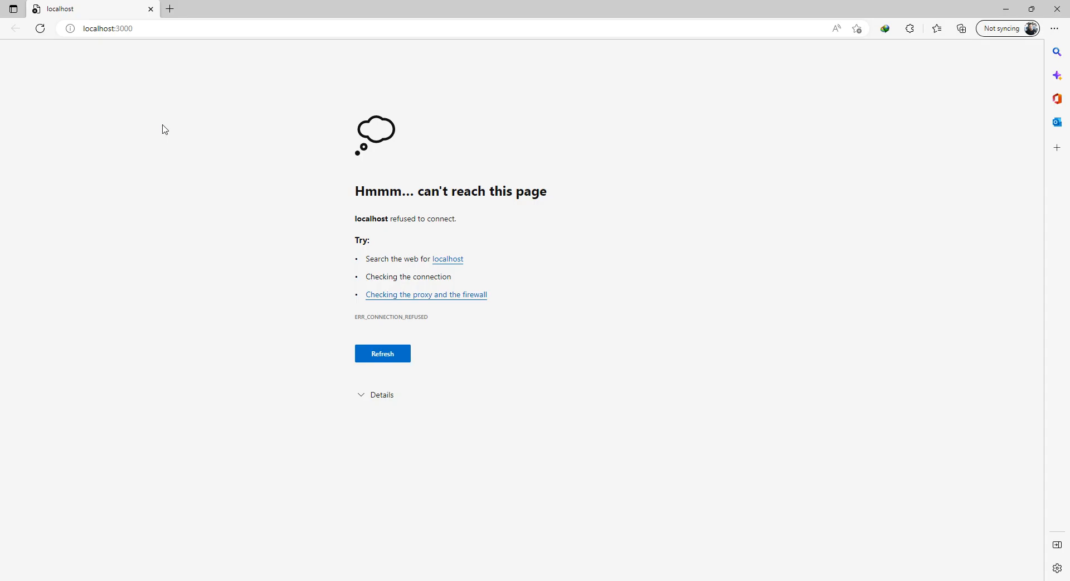
Step: View the connection error details, retry loading localhost:3000, and hide the details again
click(382, 395)
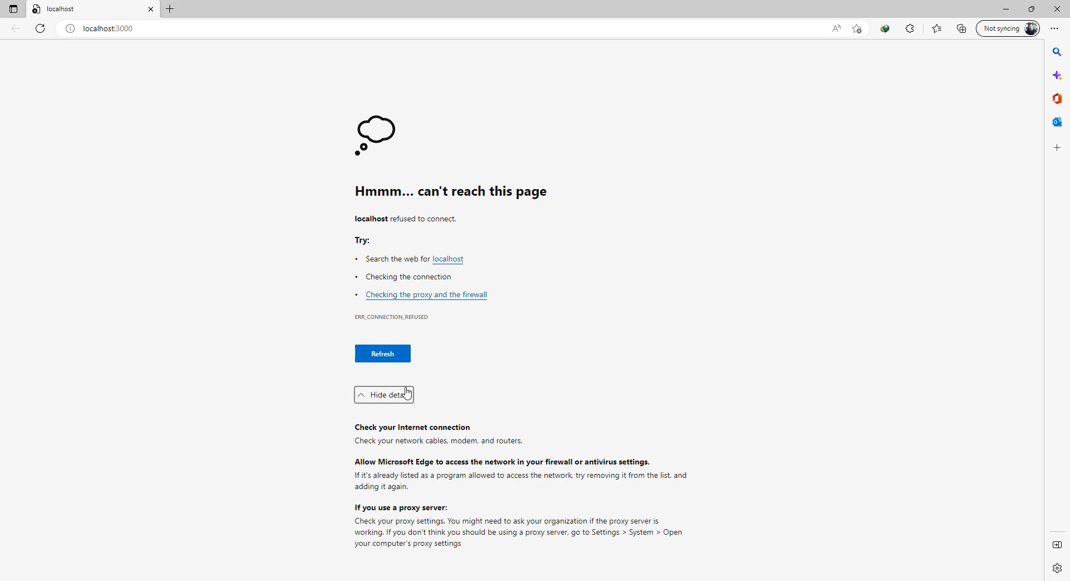
click(383, 353)
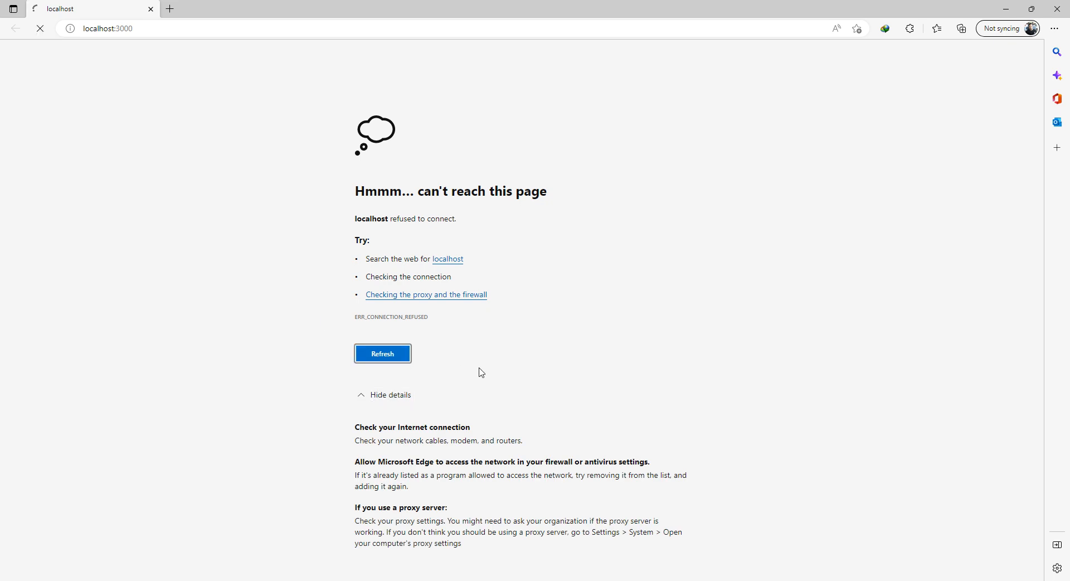
click(391, 395)
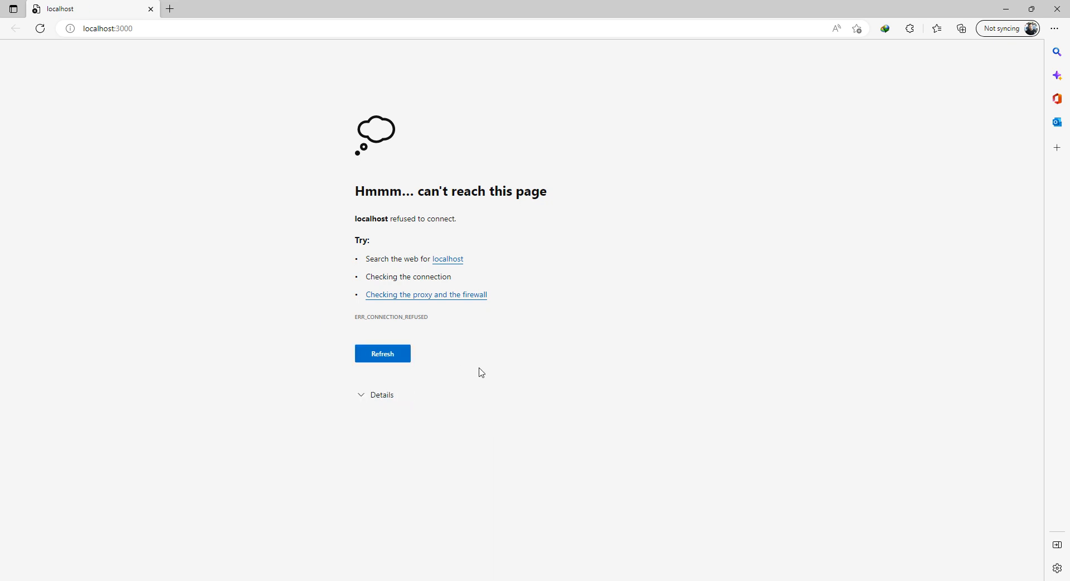
mouse_move(1057, 28)
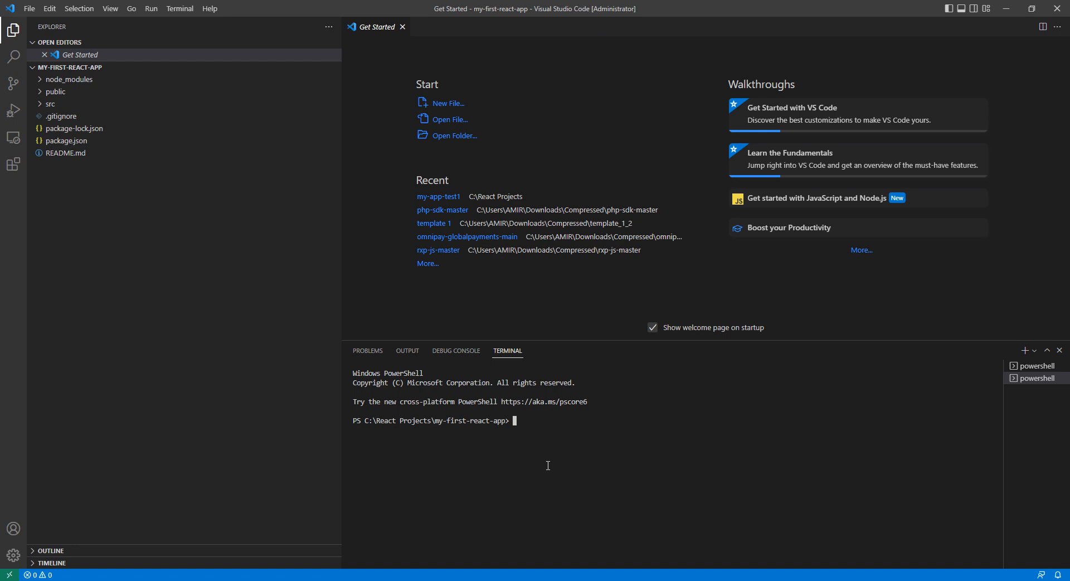
mouse_move(436, 420)
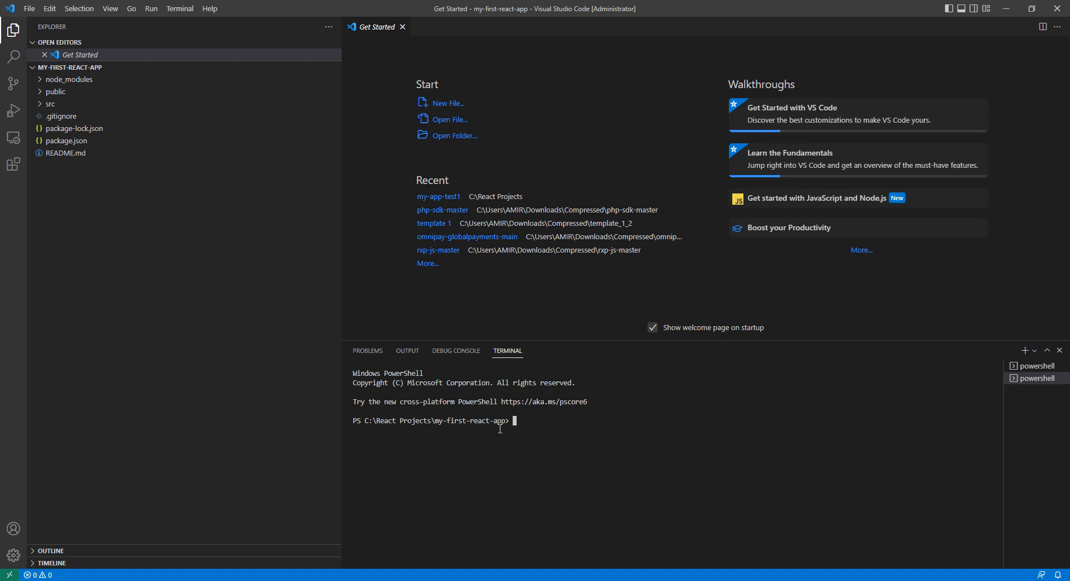
mouse_move(531, 429)
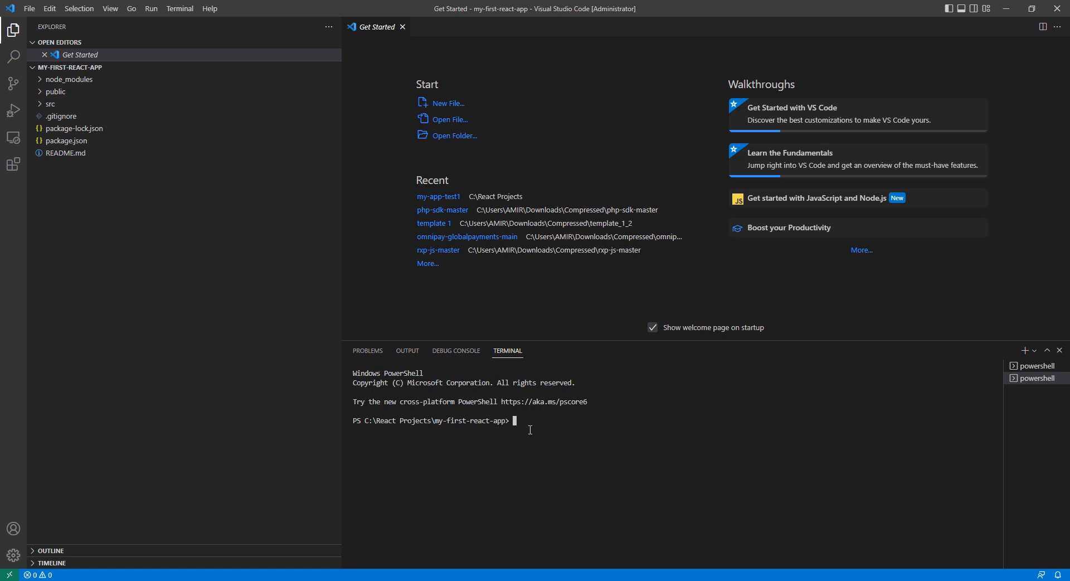
Step: Run 'npm start' in the project terminal to launch react-scripts start
text(npm start)
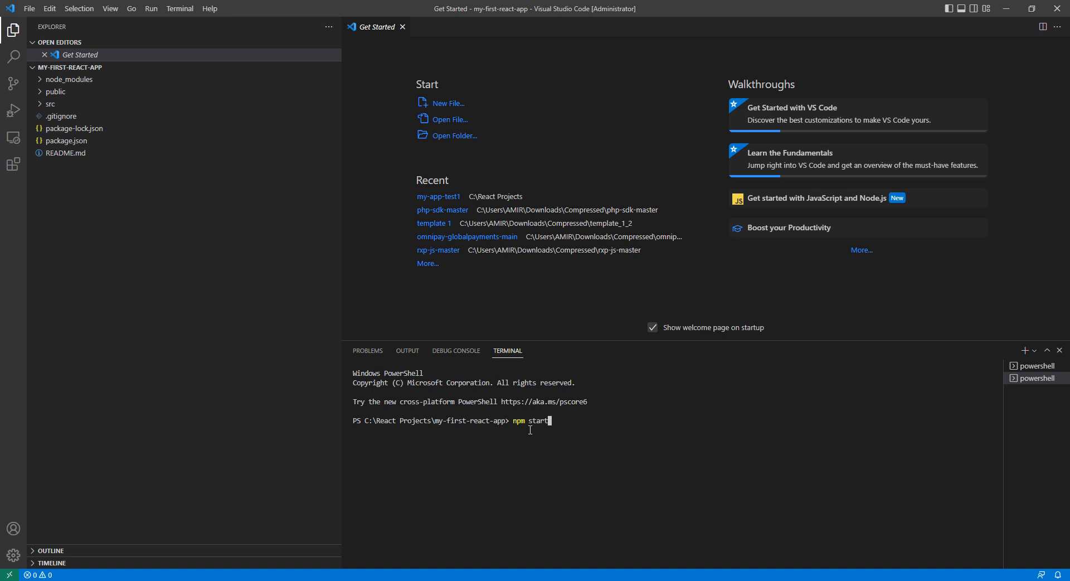
key(Enter)
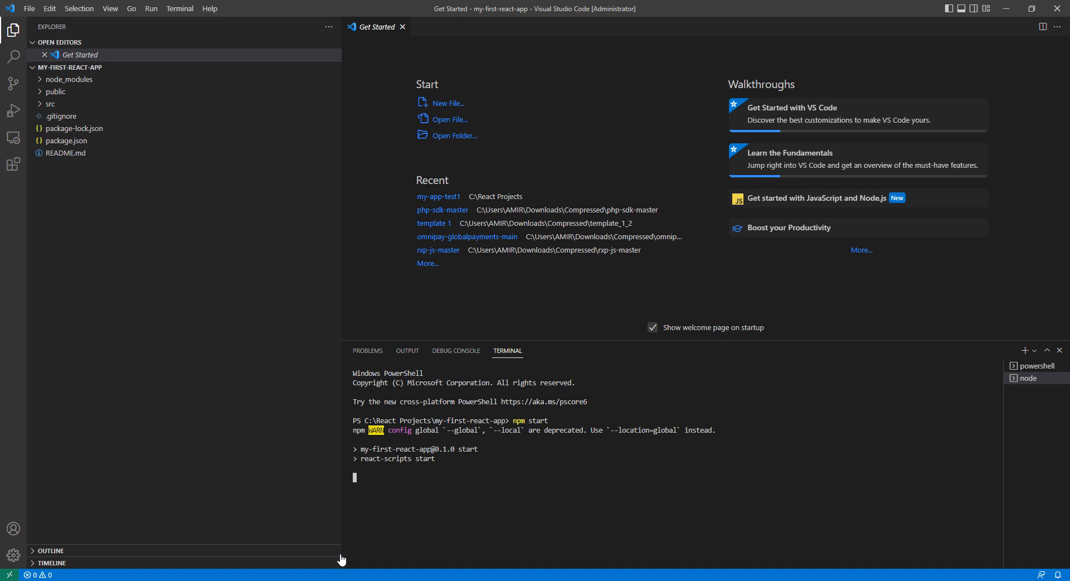
mouse_move(484, 476)
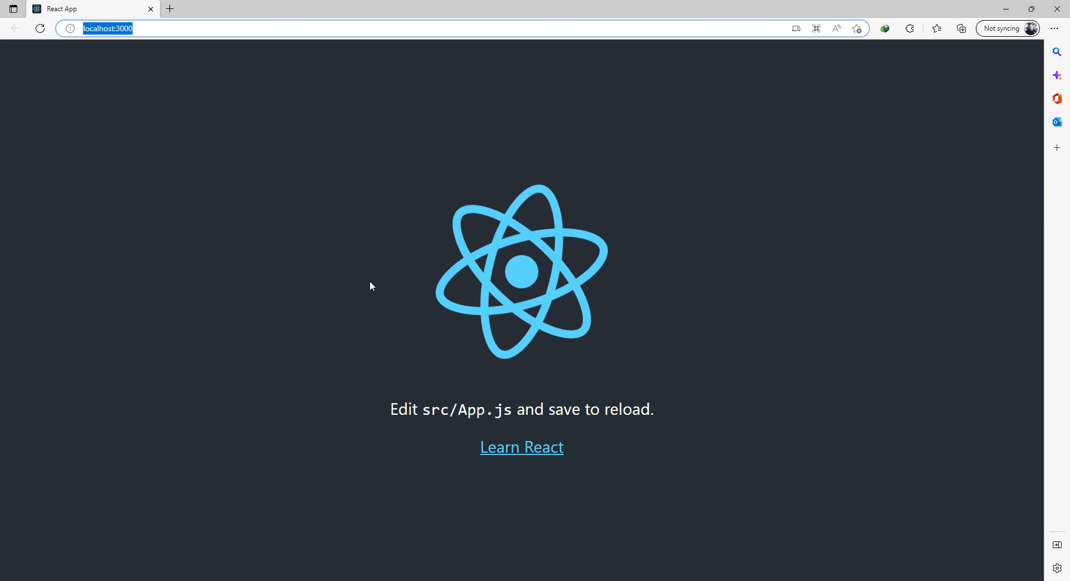
mouse_move(423, 505)
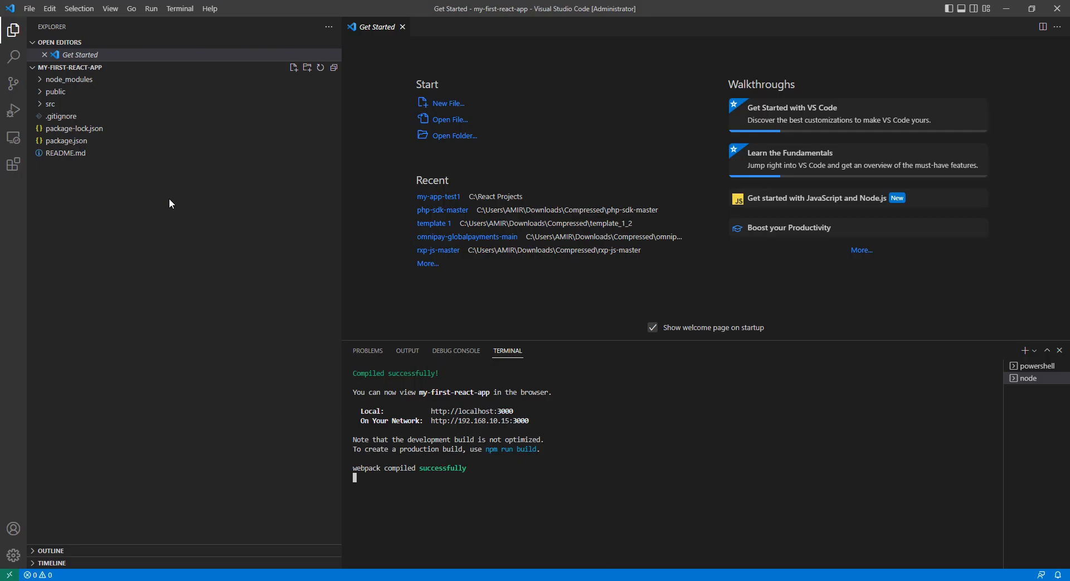
mouse_move(413, 52)
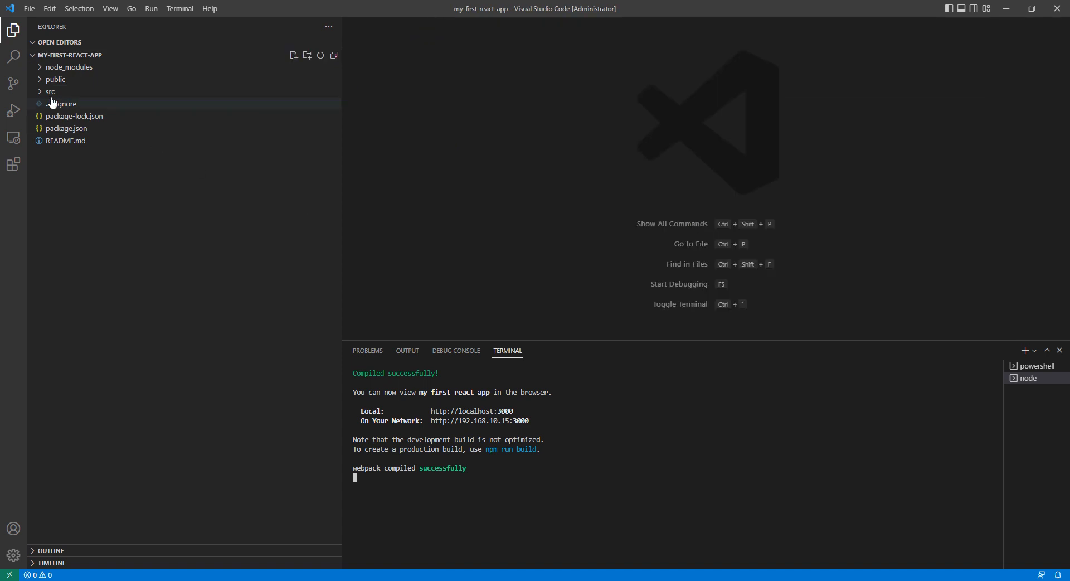
Step: Toggle the my-first-react-app tree and peek inside node_modules in the Explorer
click(65, 54)
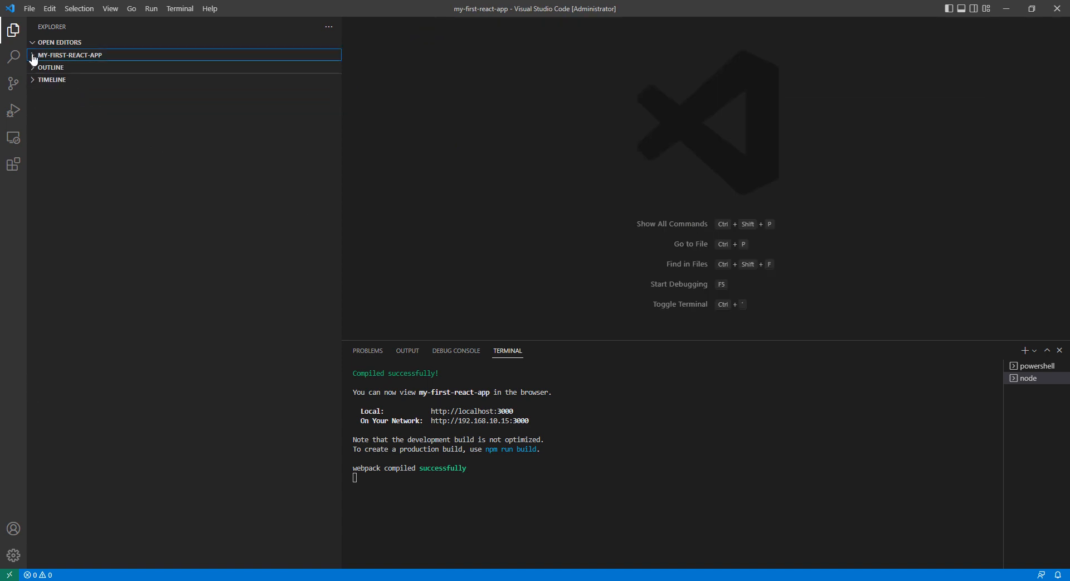
click(67, 54)
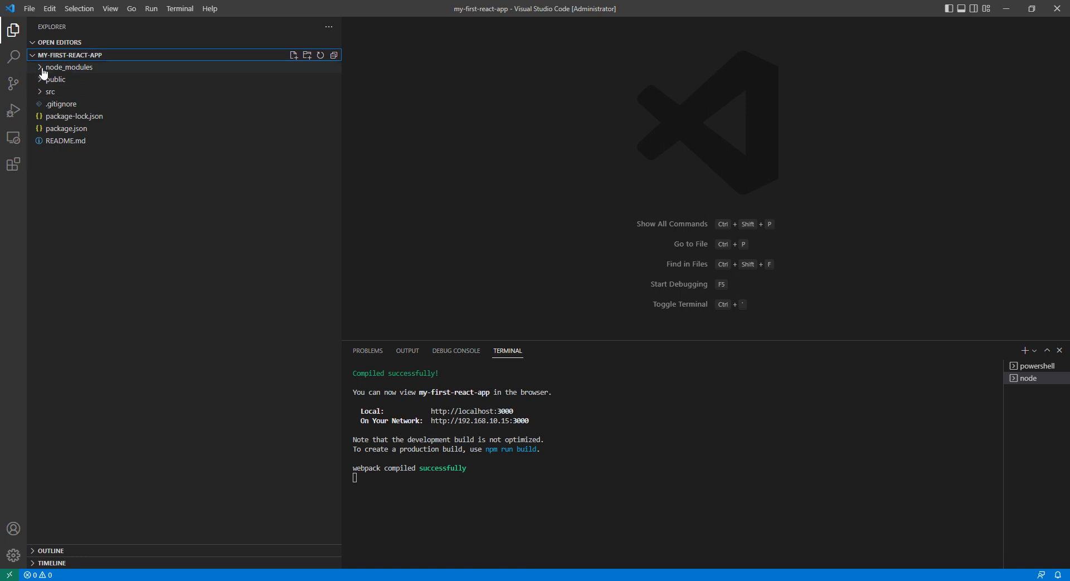
mouse_move(67, 77)
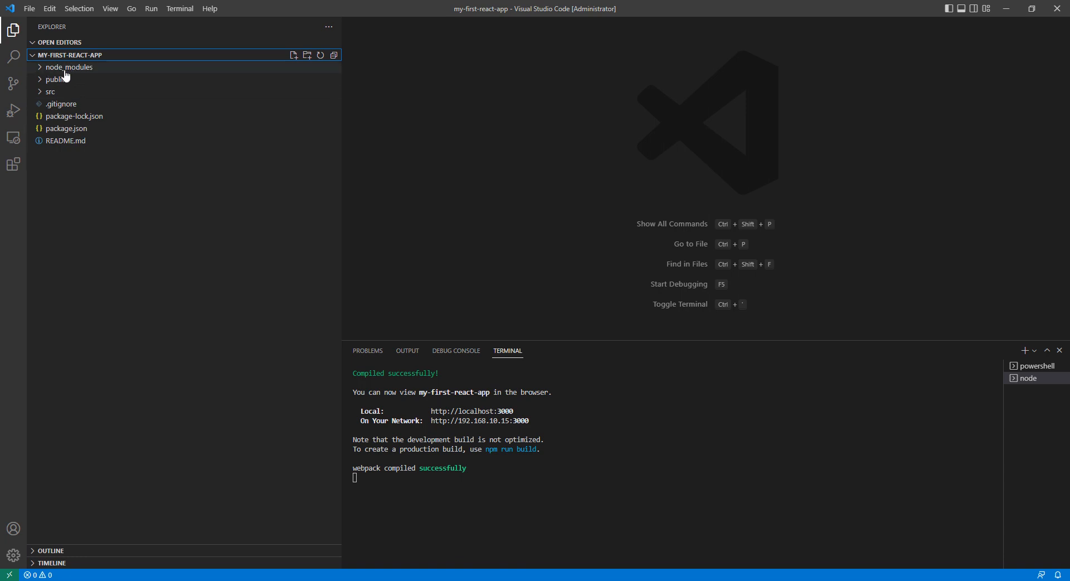
click(65, 67)
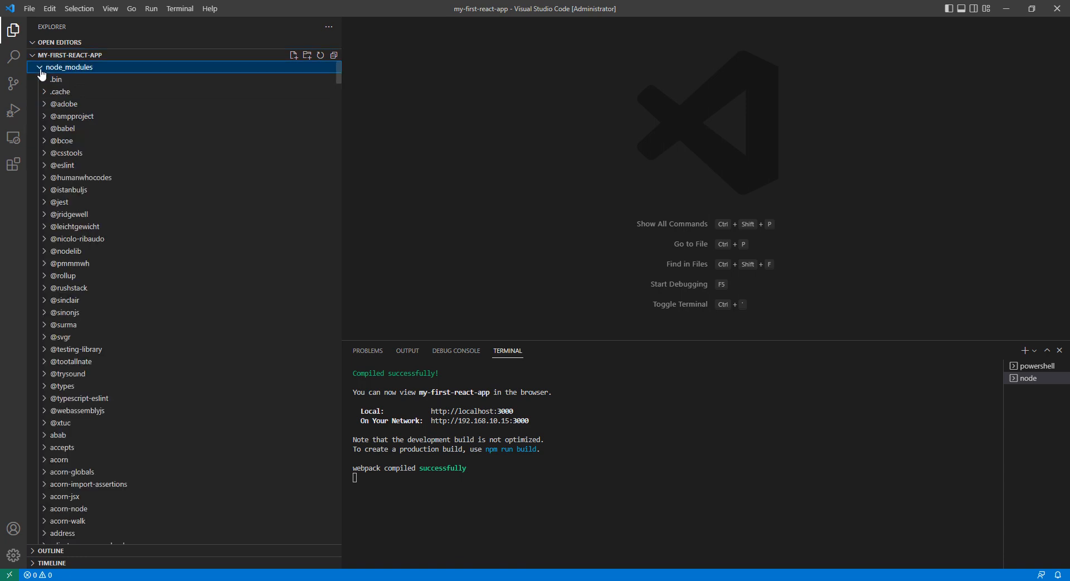
click(41, 66)
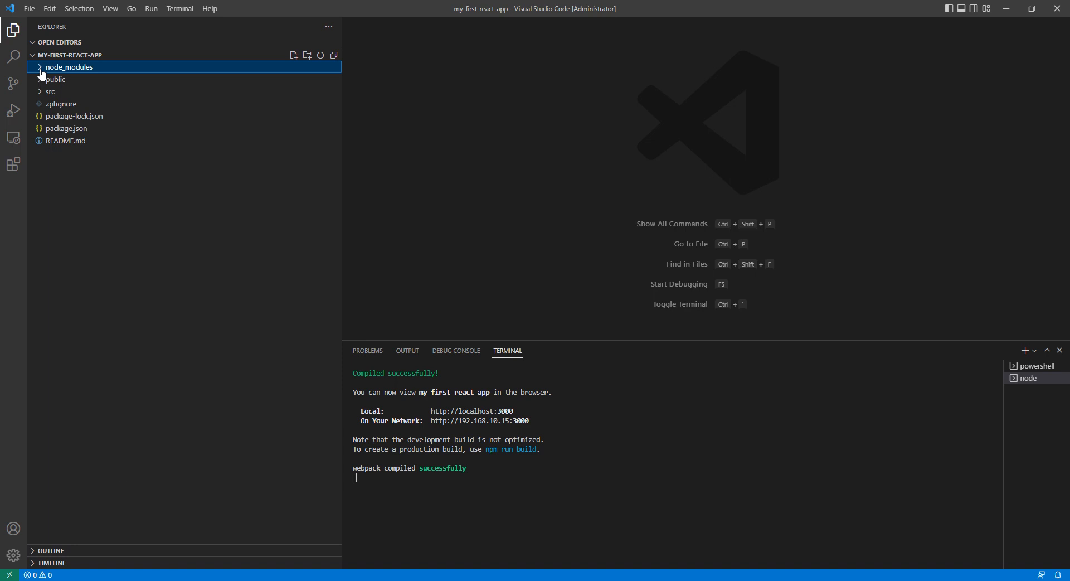
Step: Browse the public folder, then expand src to list App.css, App.js and index.js
click(49, 79)
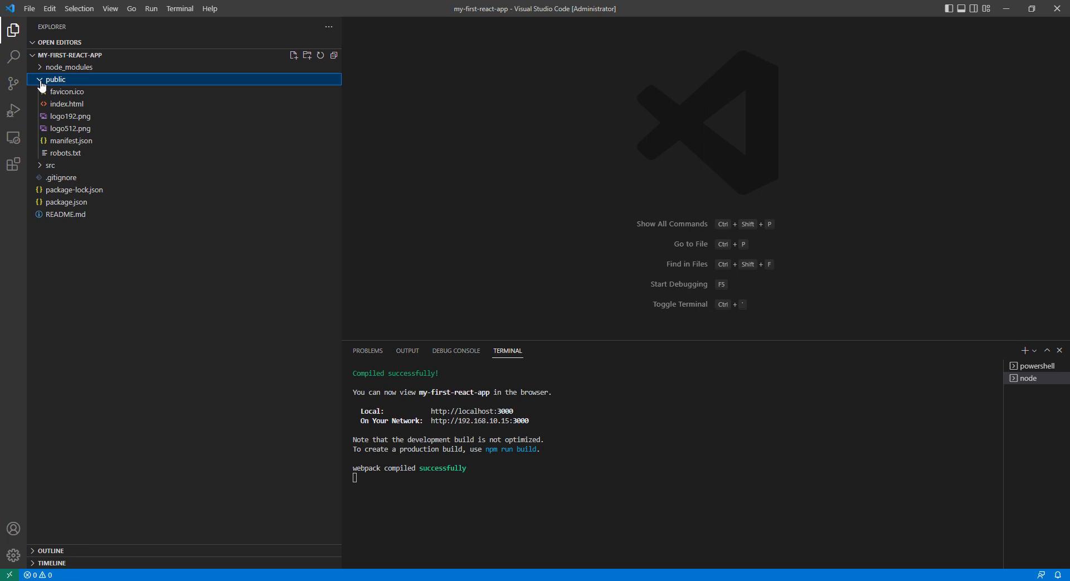
mouse_move(81, 121)
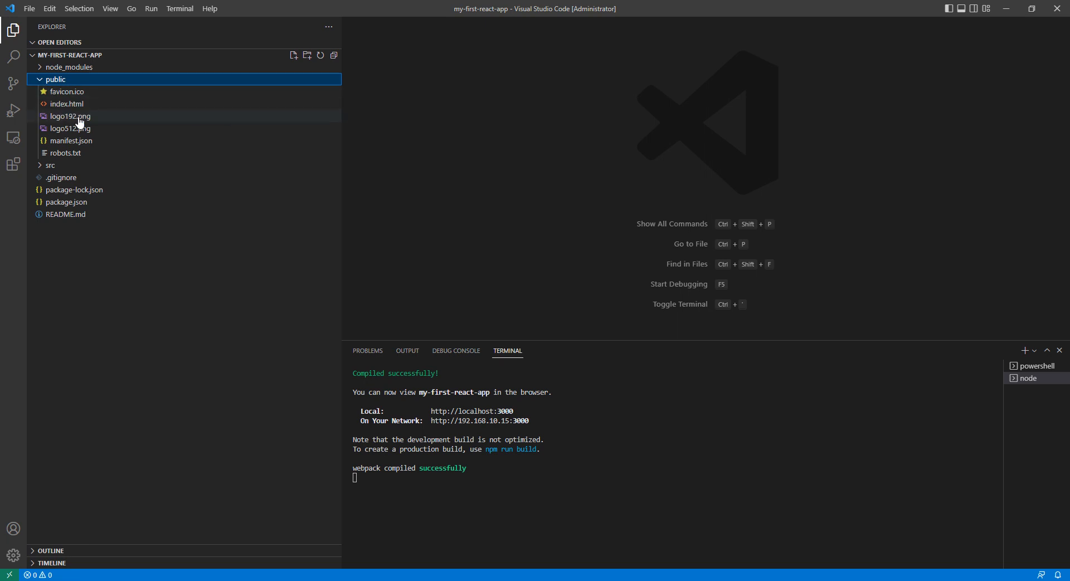
mouse_move(37, 99)
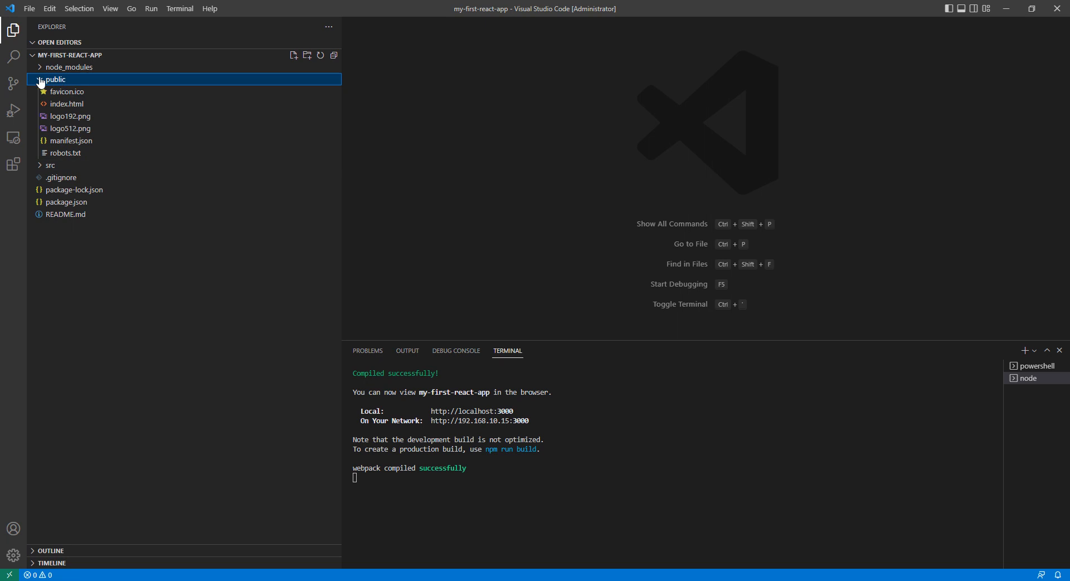
click(49, 79)
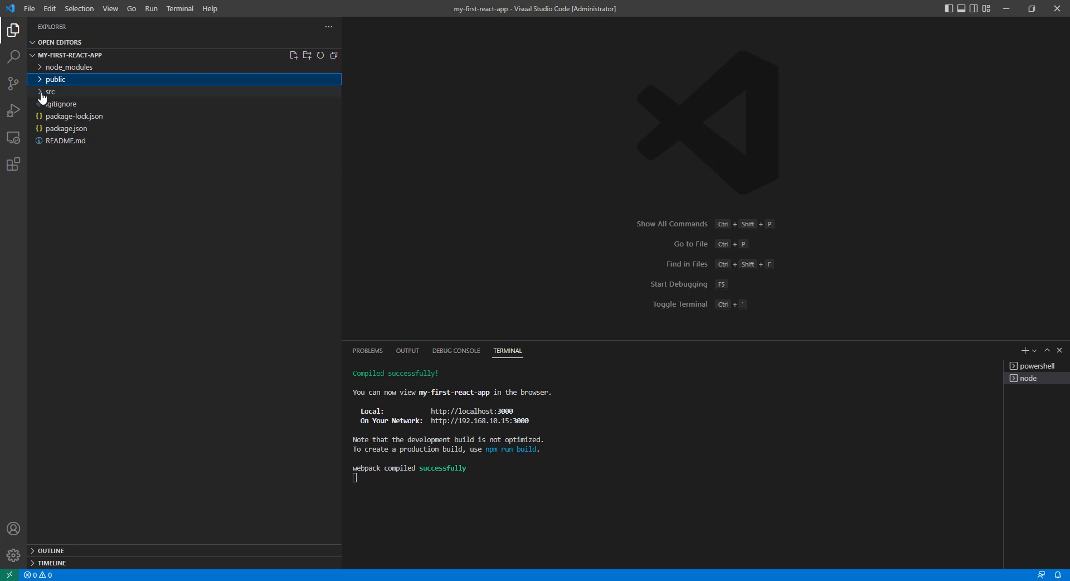
click(47, 91)
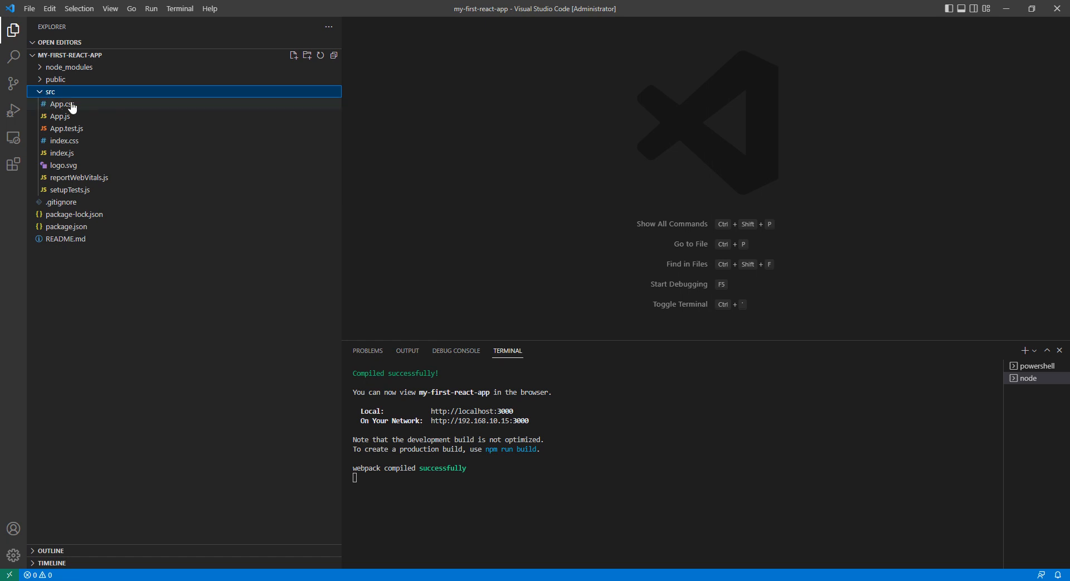
mouse_move(58, 117)
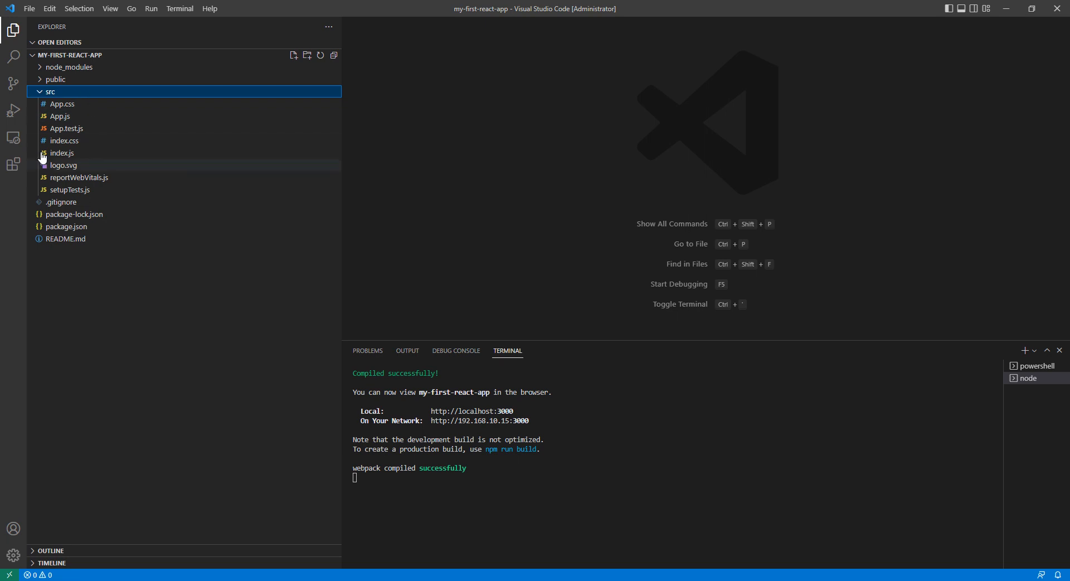
mouse_move(84, 94)
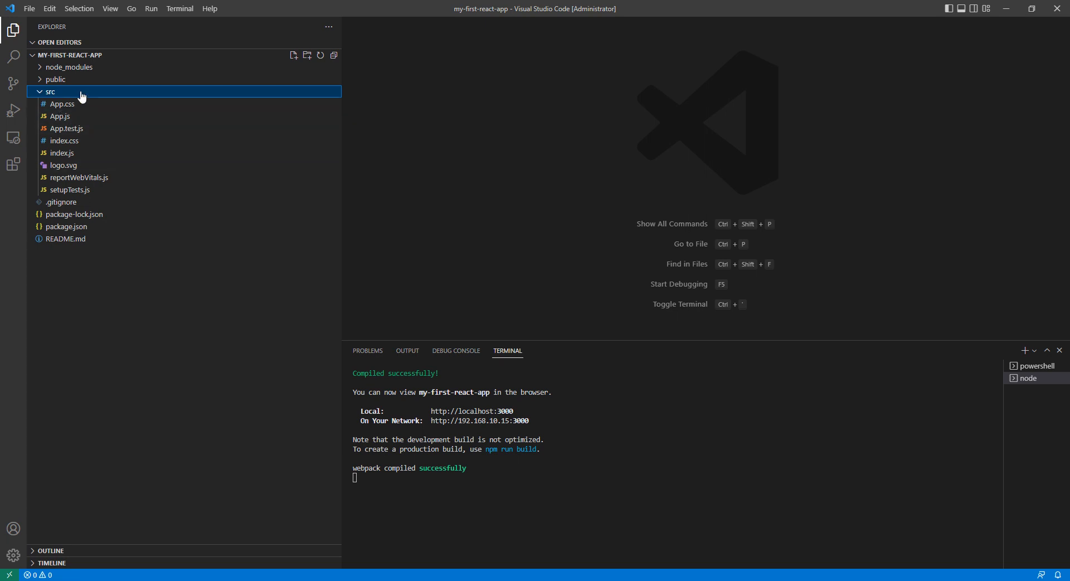
mouse_move(67, 206)
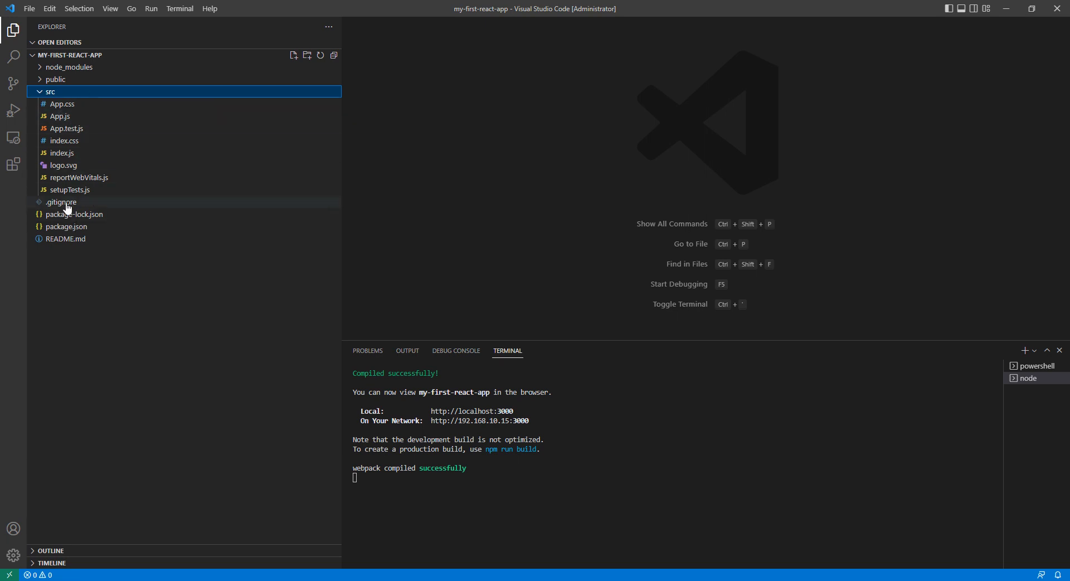
Step: View .gitignore briefly and close it
double_click(58, 202)
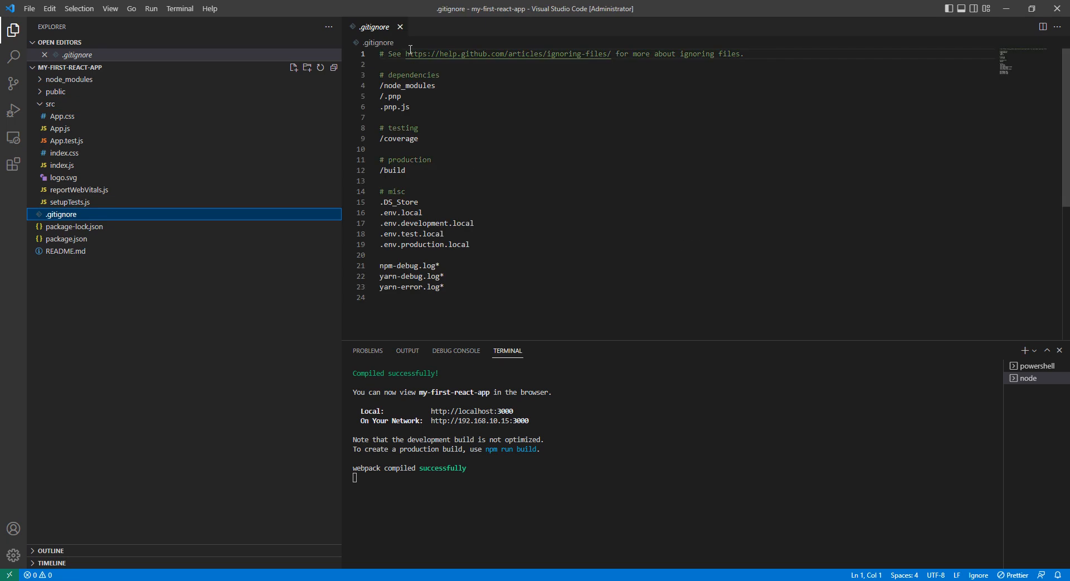
mouse_move(399, 26)
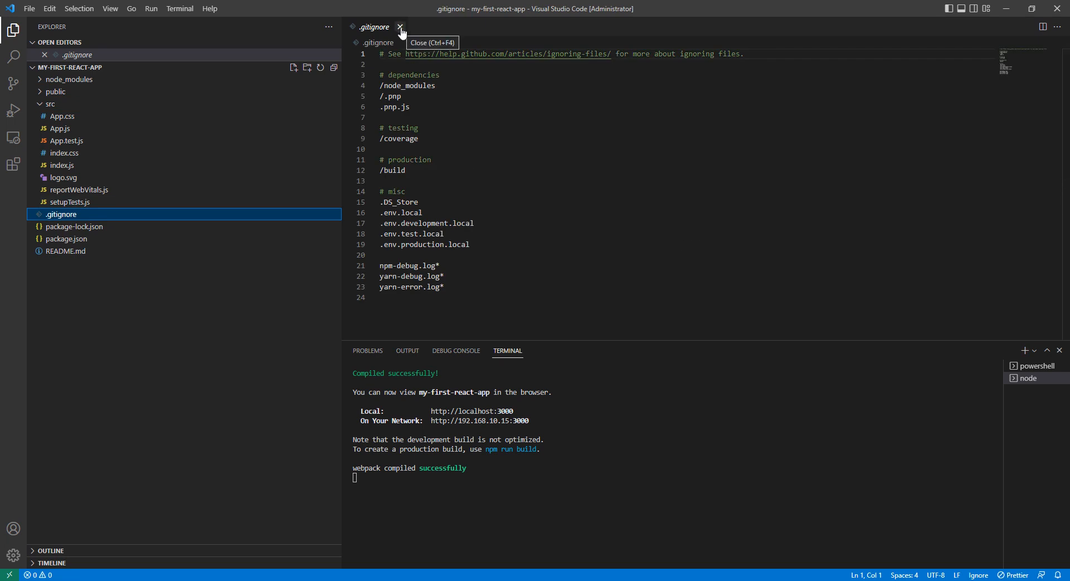
click(401, 27)
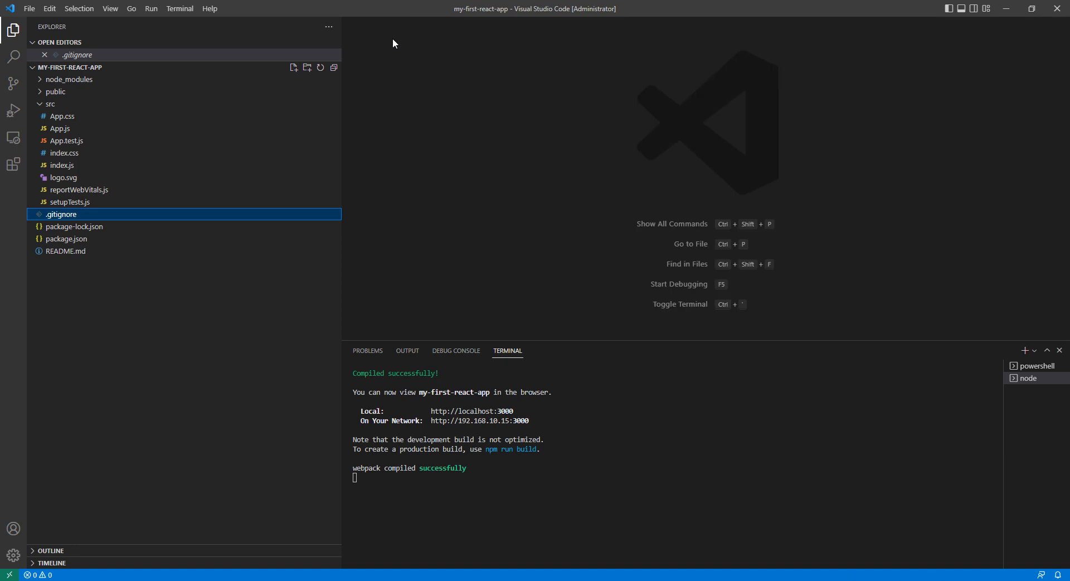
Step: Open package.json and scroll through its react 18.2.0 dependencies and scripts
click(66, 226)
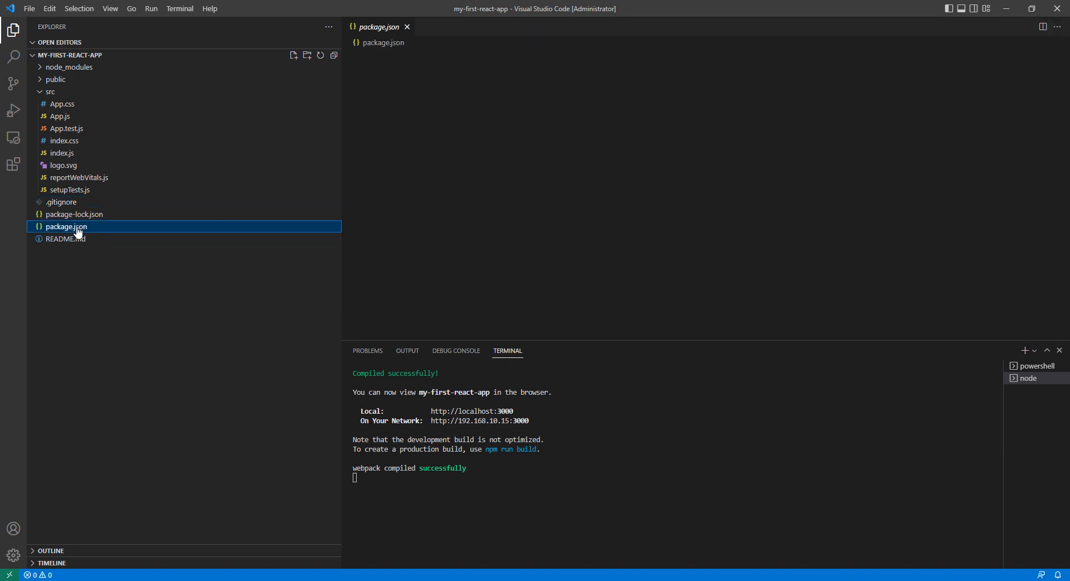
double_click(65, 227)
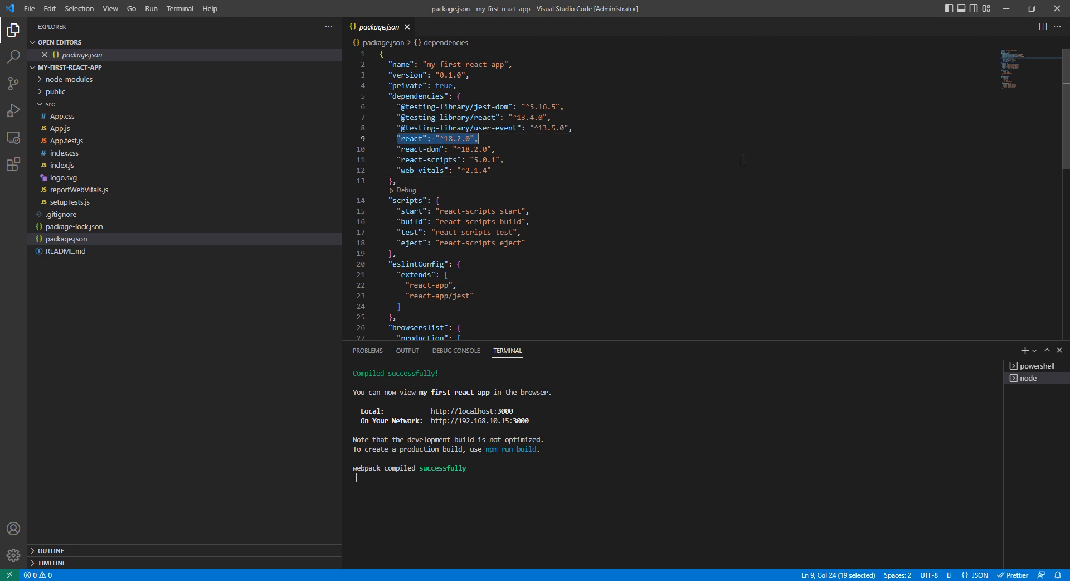
scroll(down, 3)
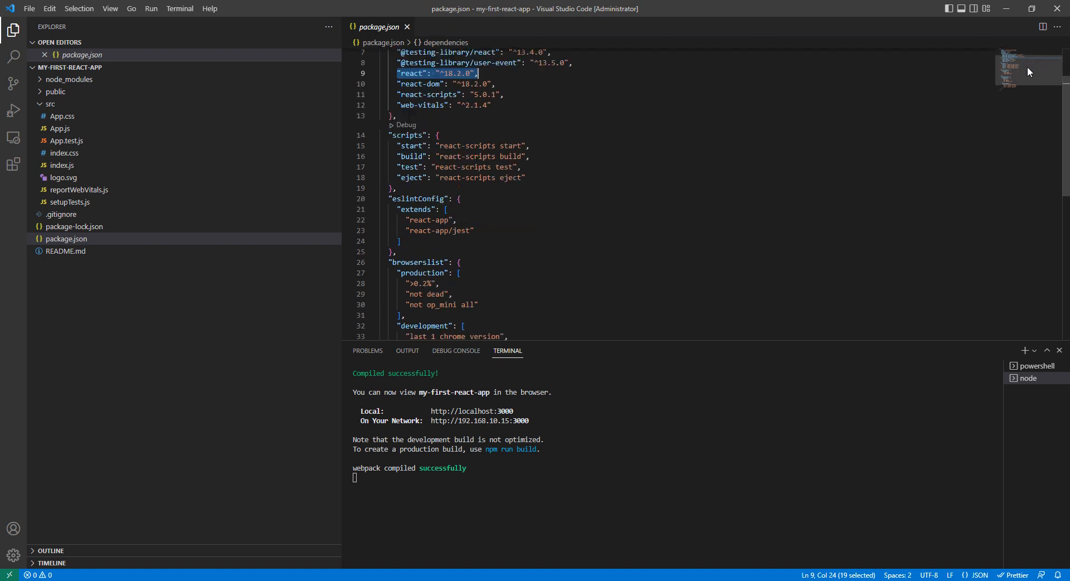
scroll(down, 3)
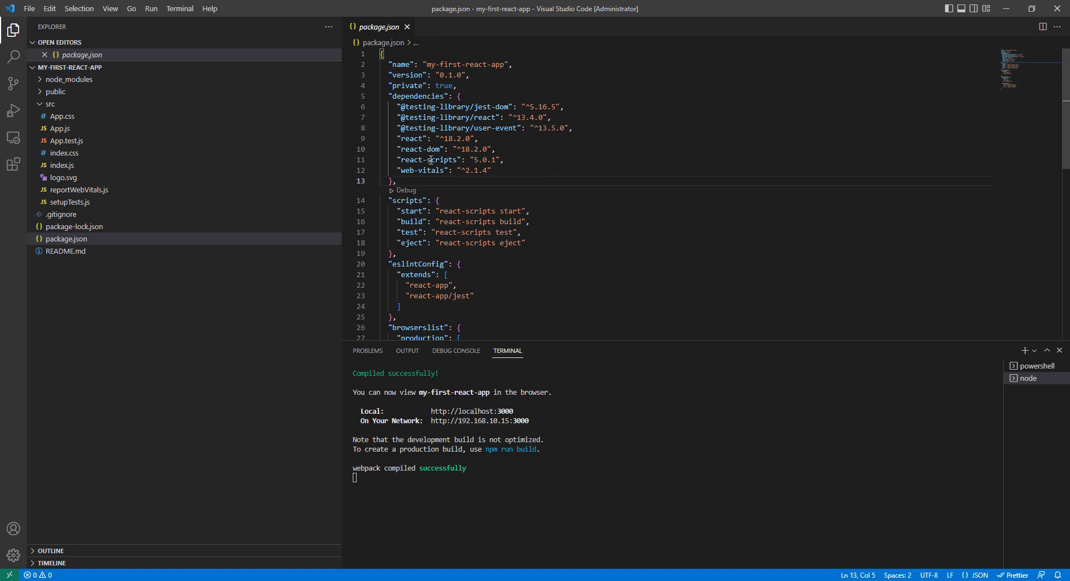
mouse_move(544, 128)
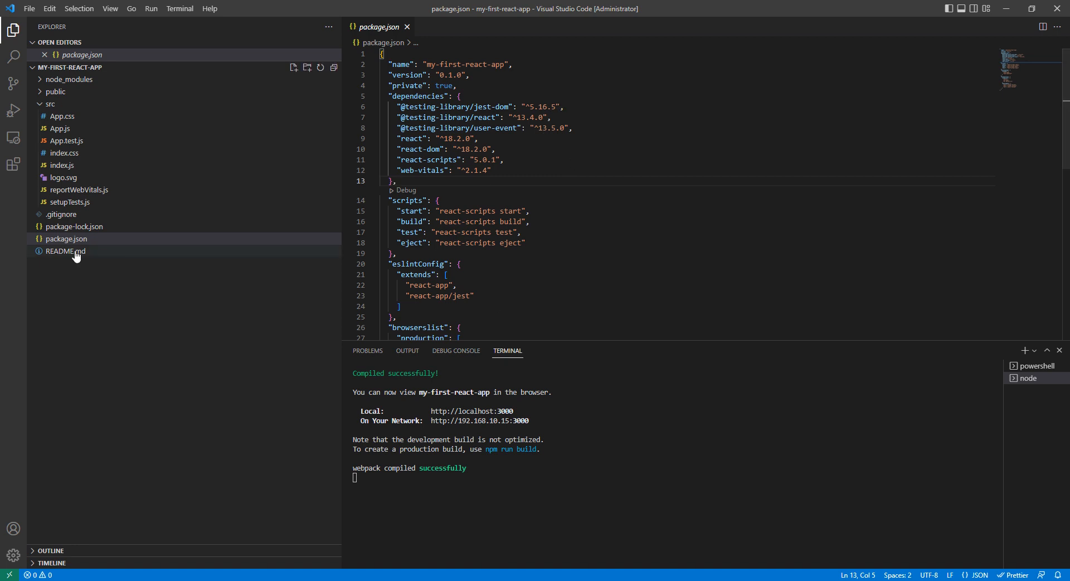
Step: Read README.md's Create React App scripts section, then close it leaving no files open
double_click(65, 251)
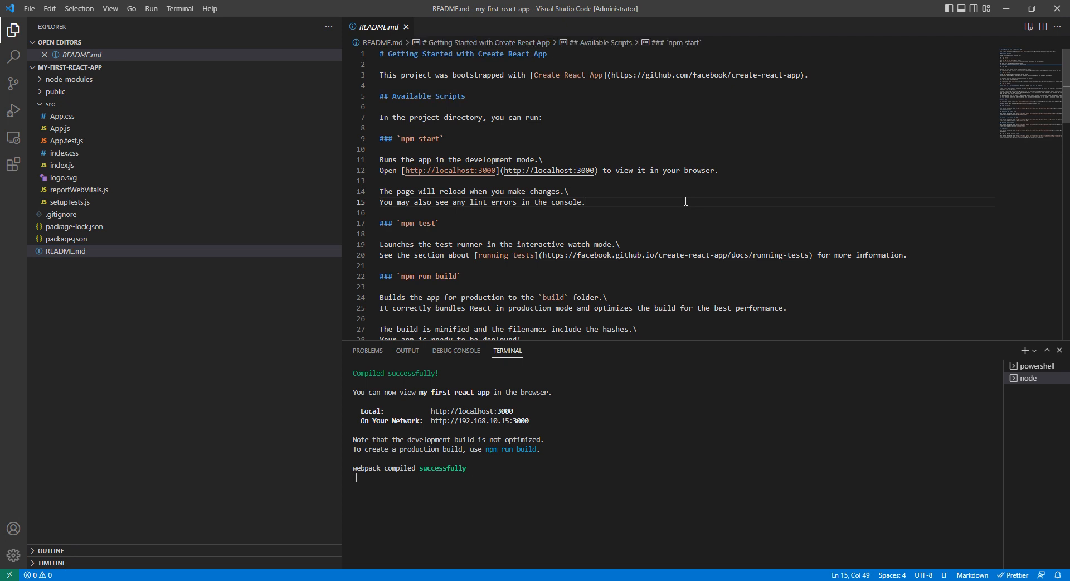
mouse_move(662, 212)
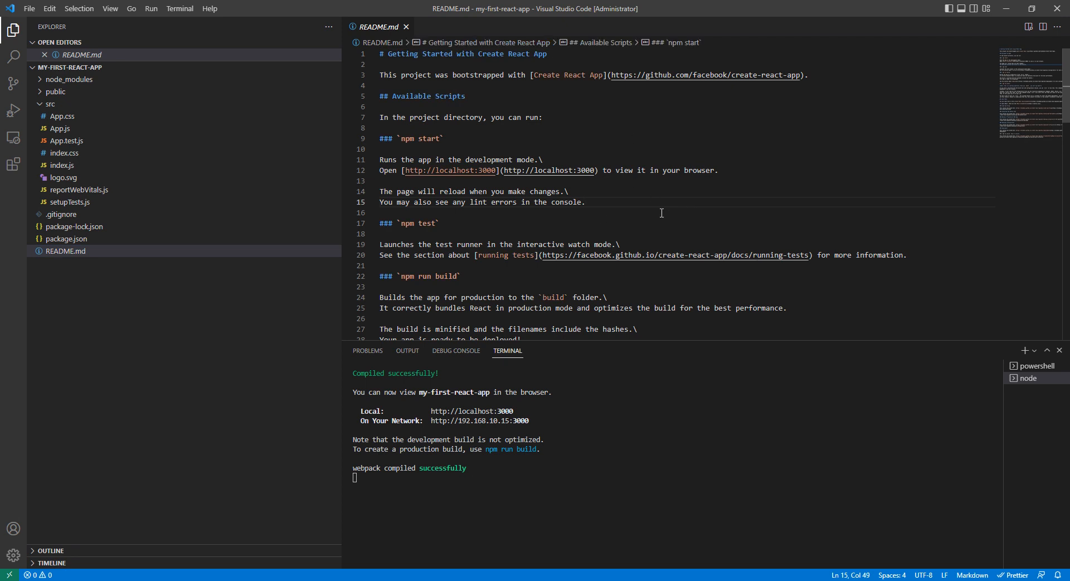
mouse_move(401, 45)
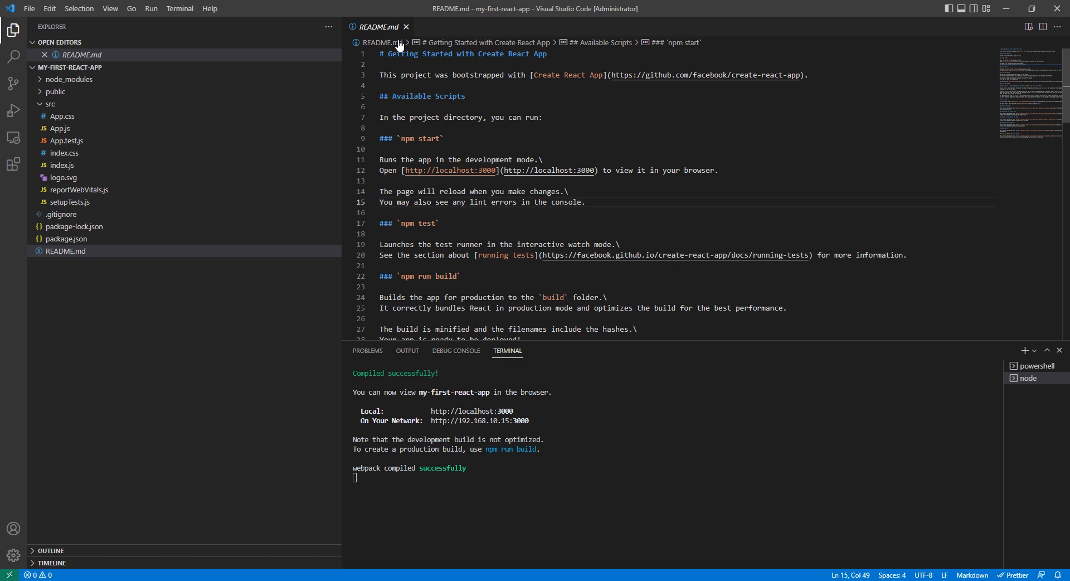
click(408, 26)
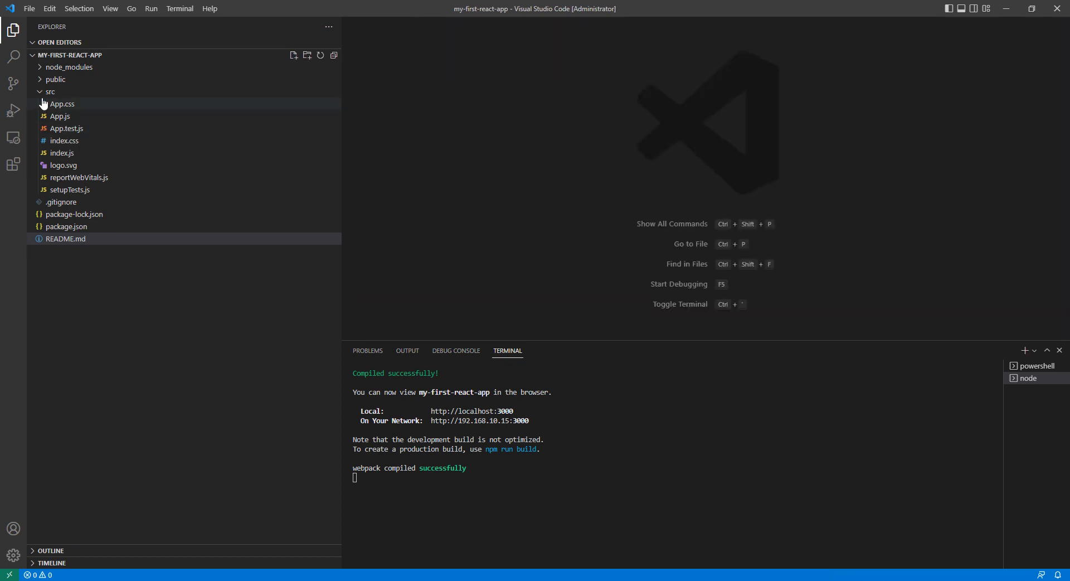
mouse_move(76, 153)
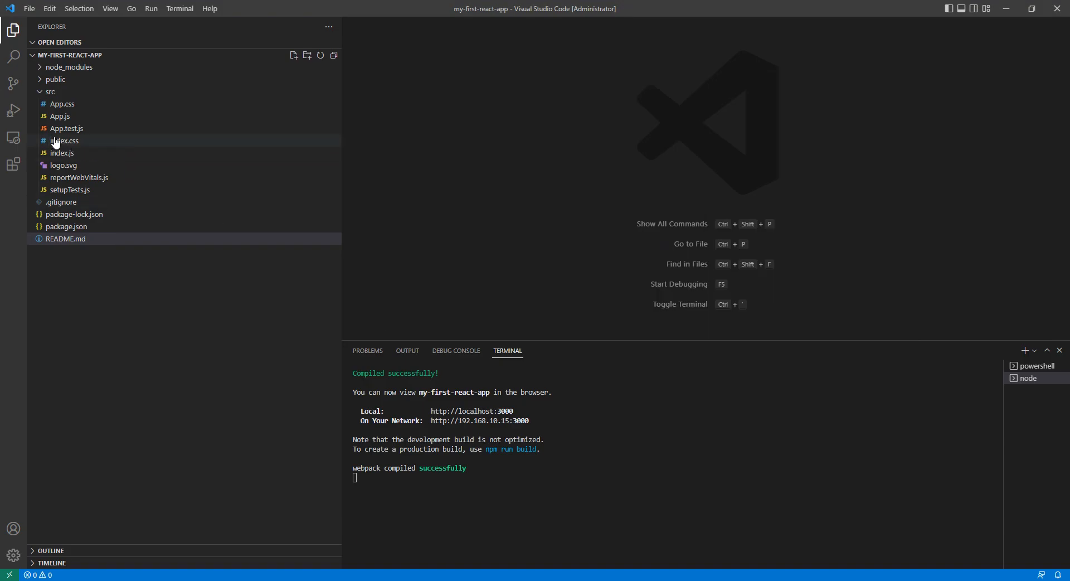
Step: Open App.js from src to view the default App component with the Learn React link
double_click(59, 116)
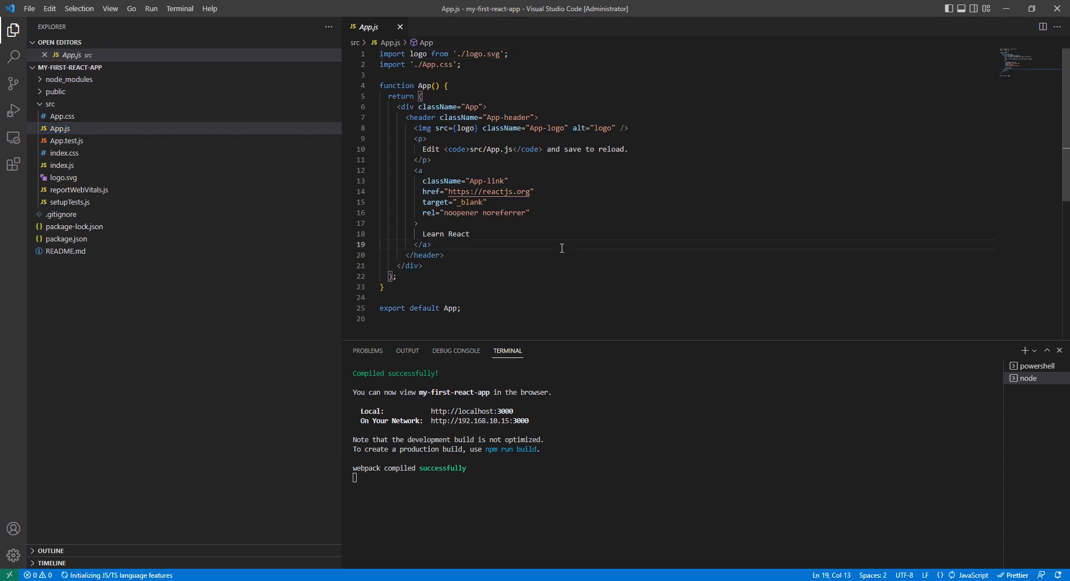
mouse_move(59, 174)
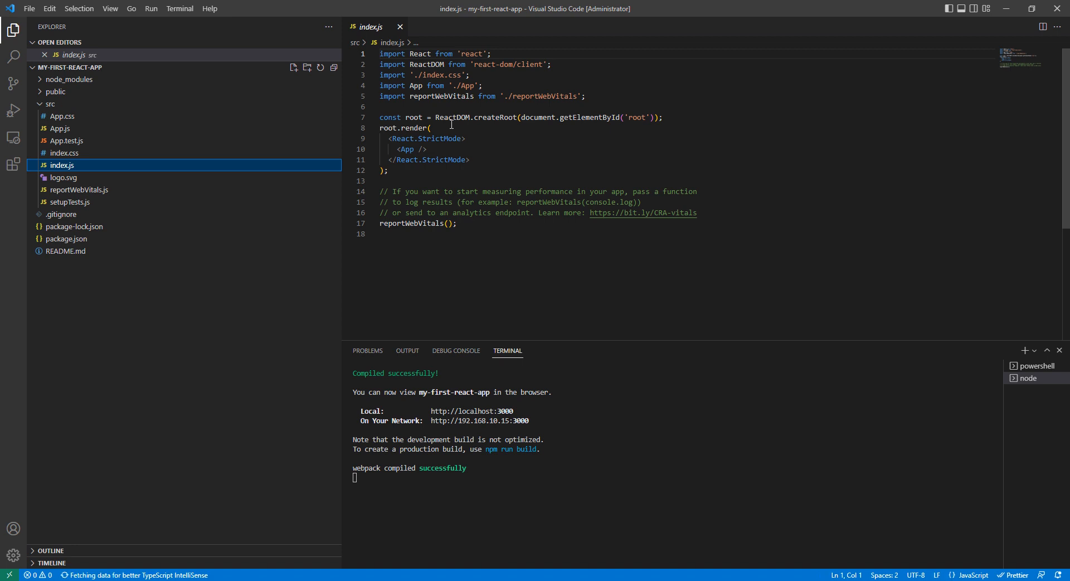
mouse_move(61, 116)
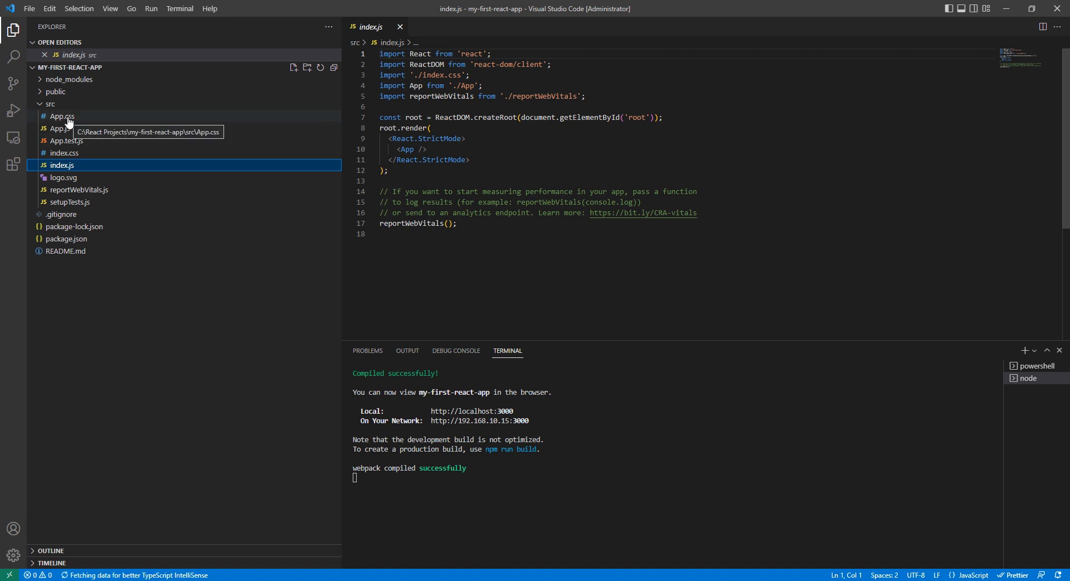
mouse_move(86, 150)
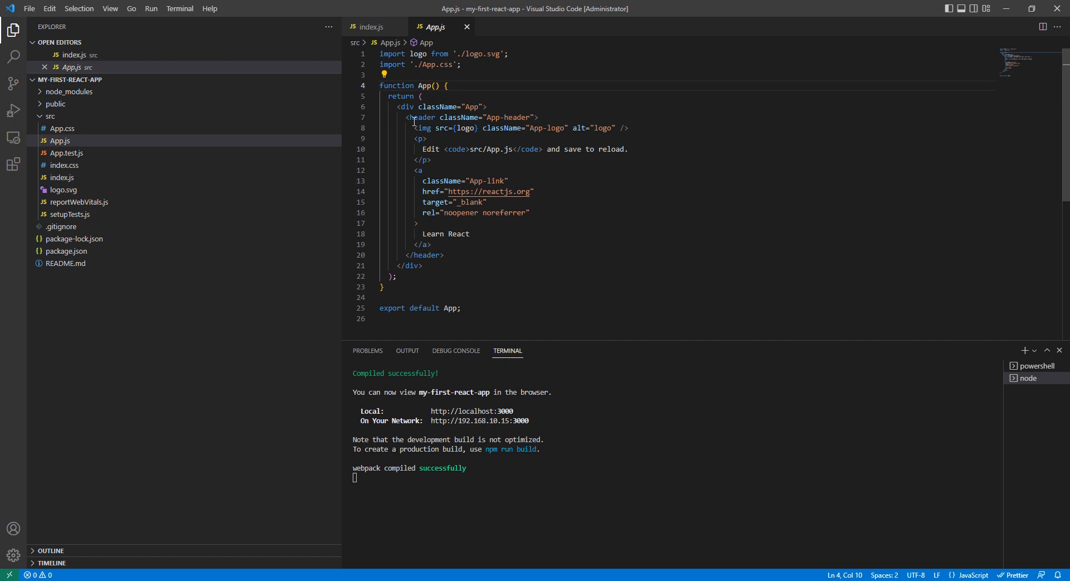
Step: Change the link text in App.js to 'Learn React by Aamir Pervez' and save
click(391, 106)
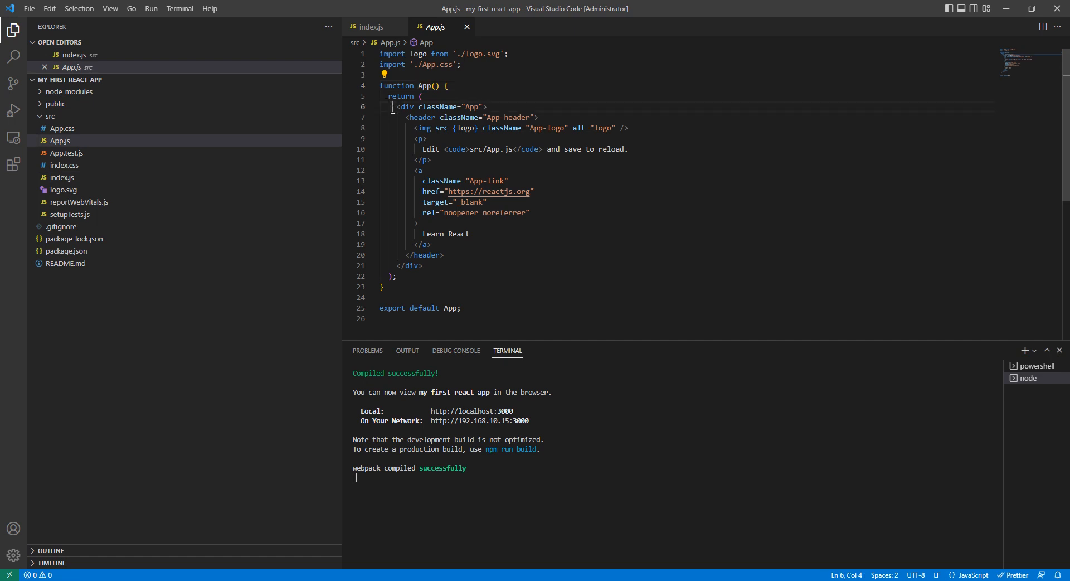
drag(390, 107, 421, 265)
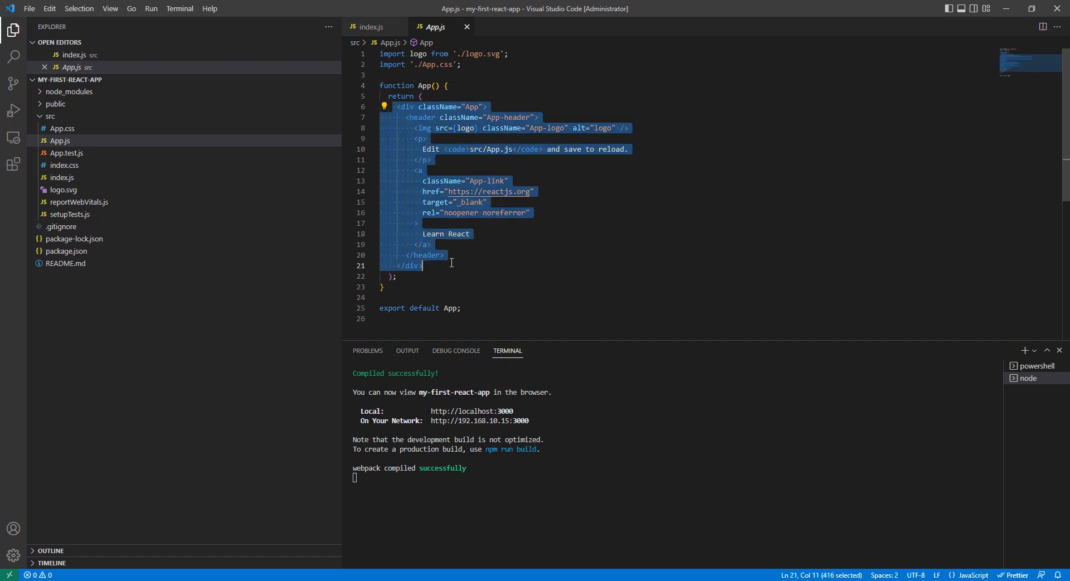
click(501, 232)
text( by Aamir Pe)
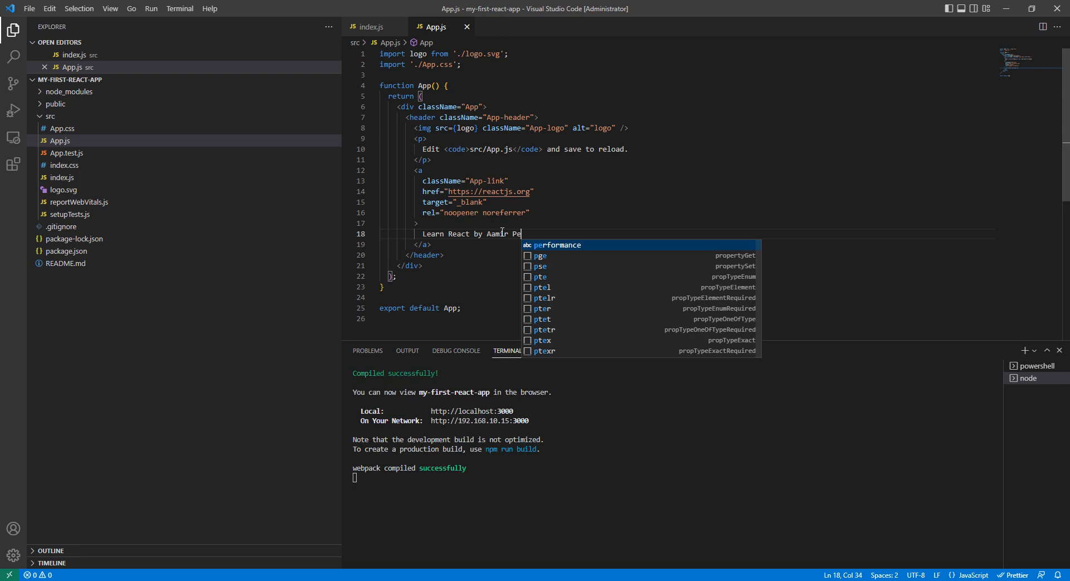
text(rvez)
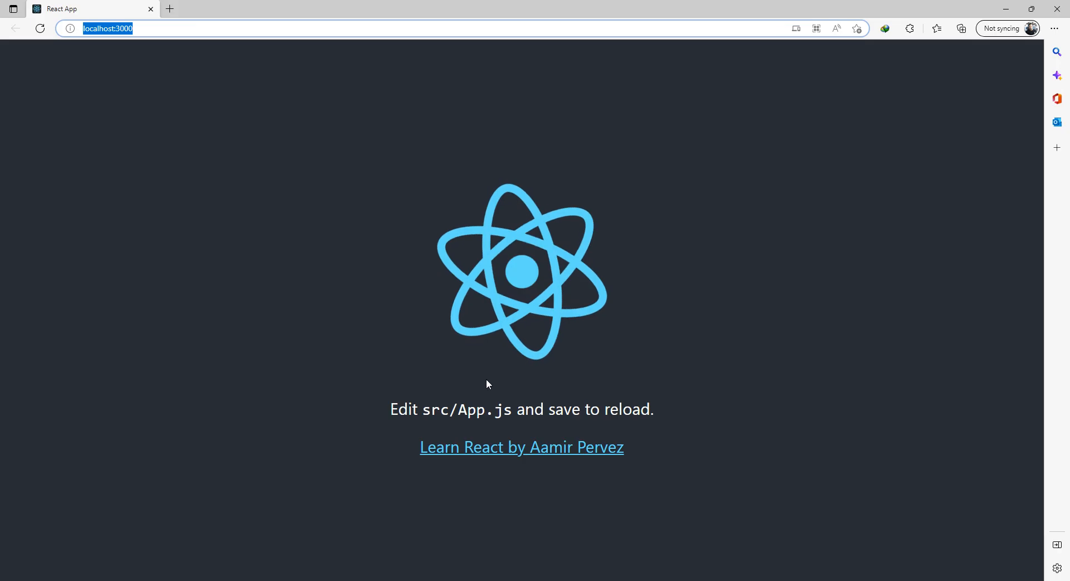
mouse_move(696, 355)
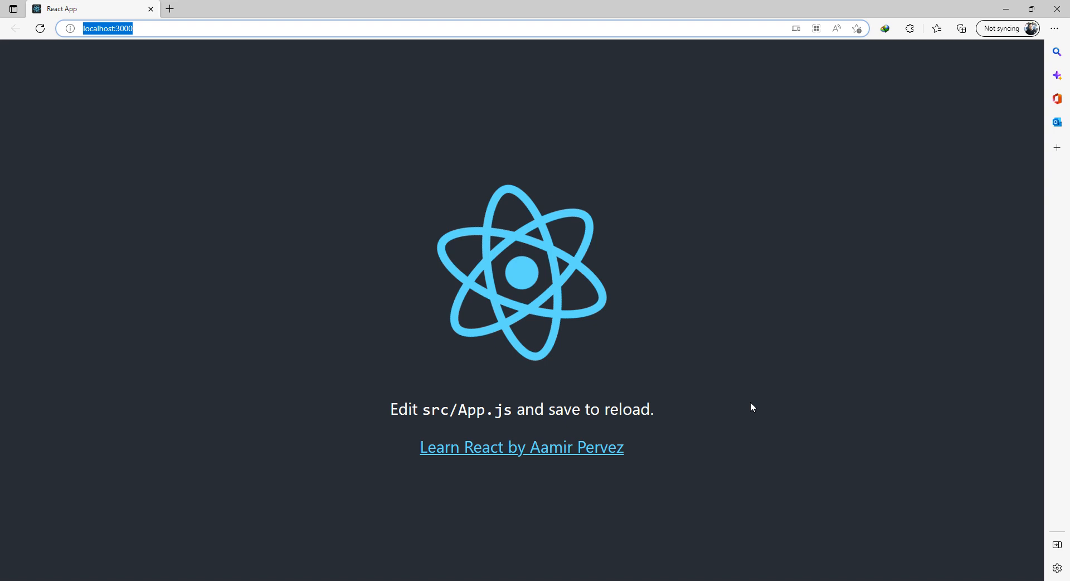
mouse_move(912, 376)
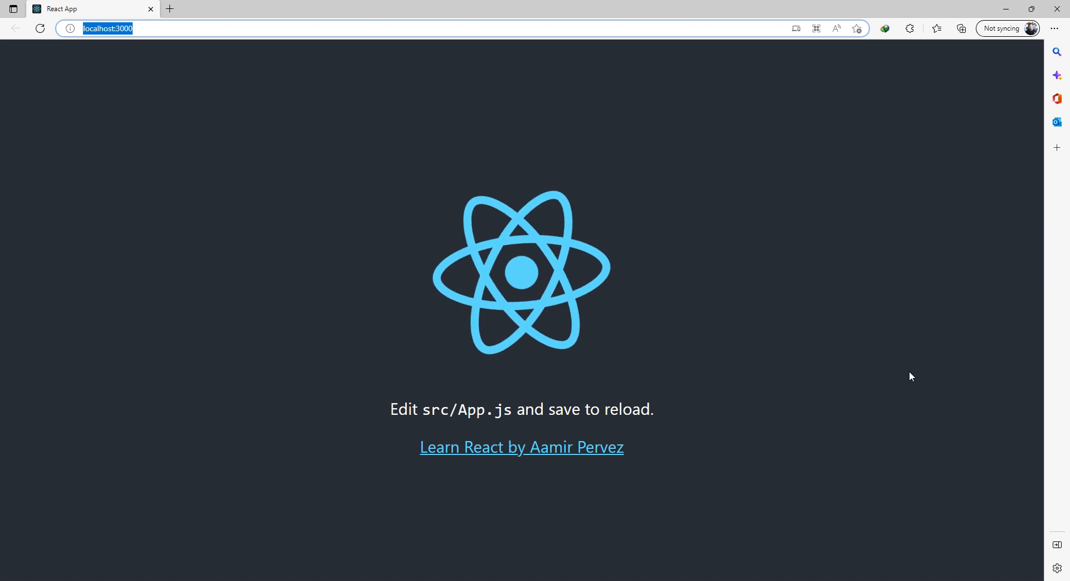